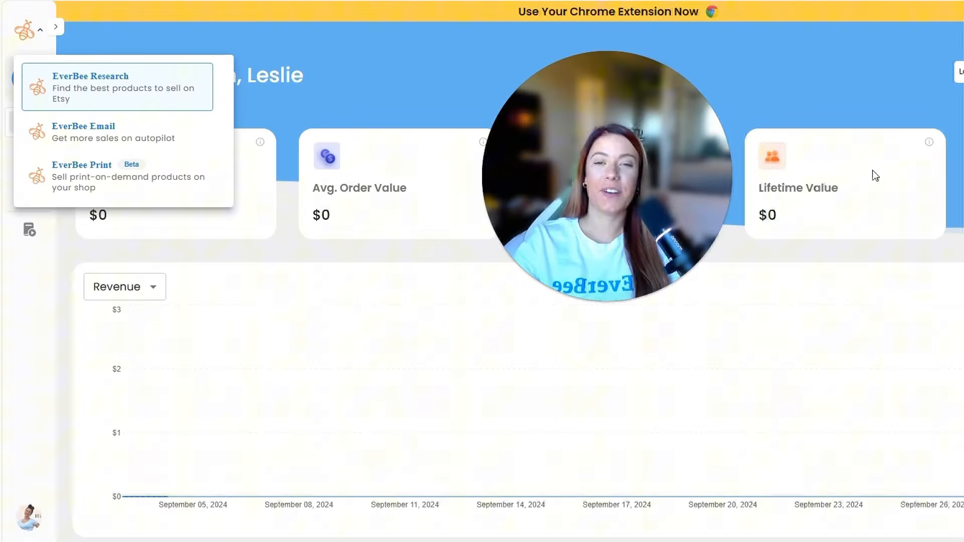
pyautogui.moveTo(860, 195)
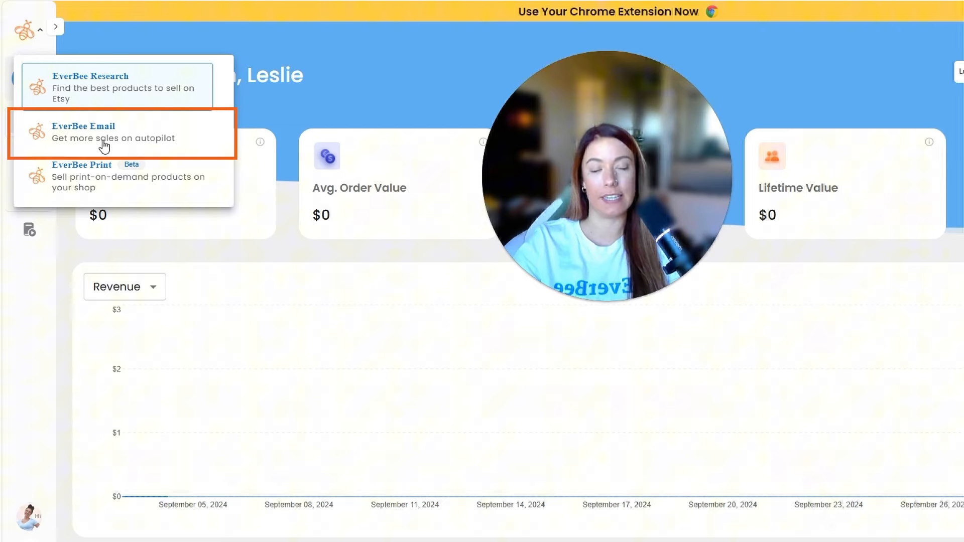
# - Switch to EverBee Email from the EverBee product switcher
pyautogui.click(104, 136)
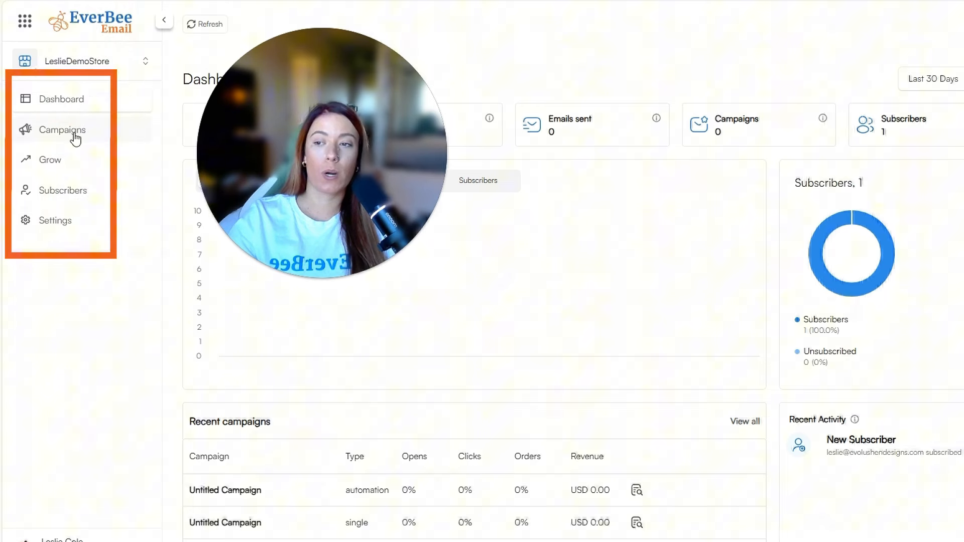
pyautogui.moveTo(74, 217)
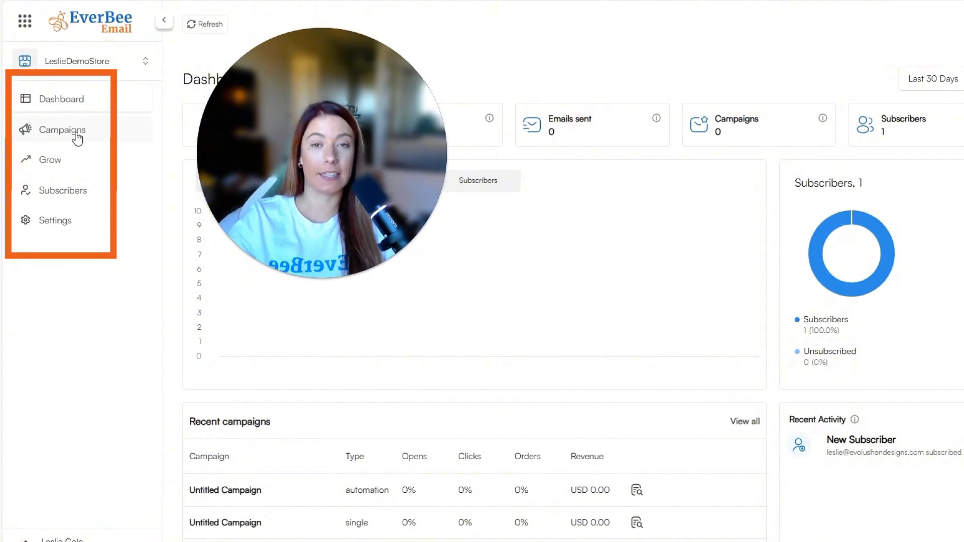
# - Go to Campaigns and show the Advanced Campaign list with its untitled automation
pyautogui.click(62, 129)
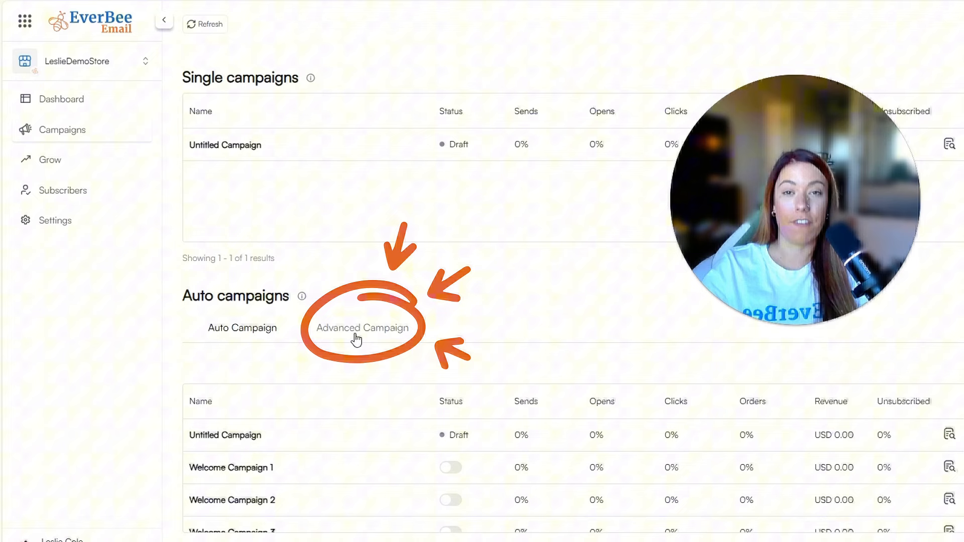
pyautogui.click(362, 328)
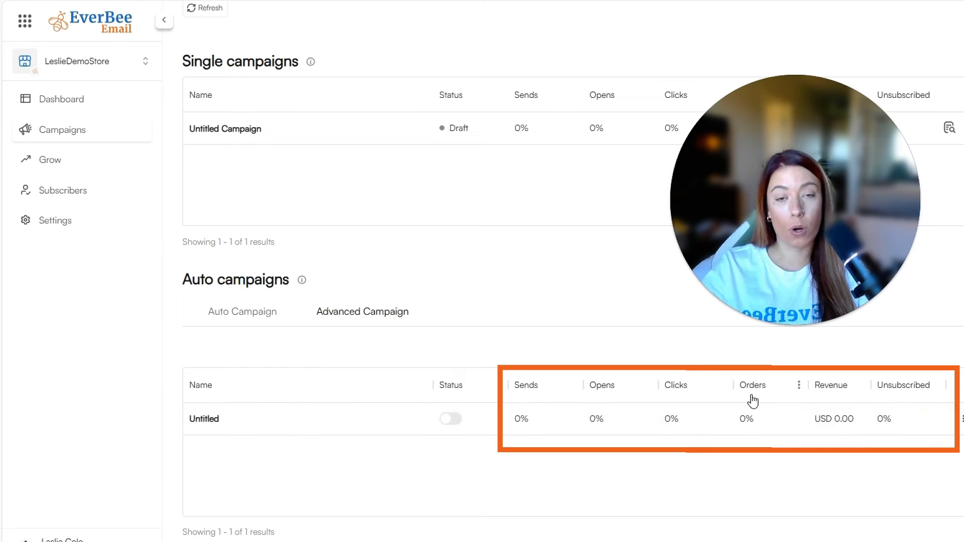
pyautogui.moveTo(842, 400)
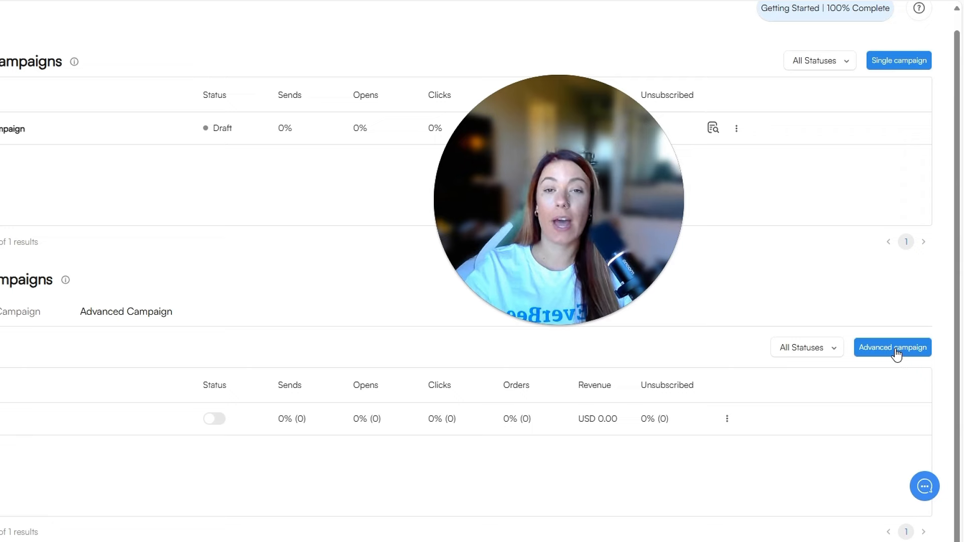
# - Create a new advanced campaign using Start from Scratch in the Workflow Builder
pyautogui.click(892, 348)
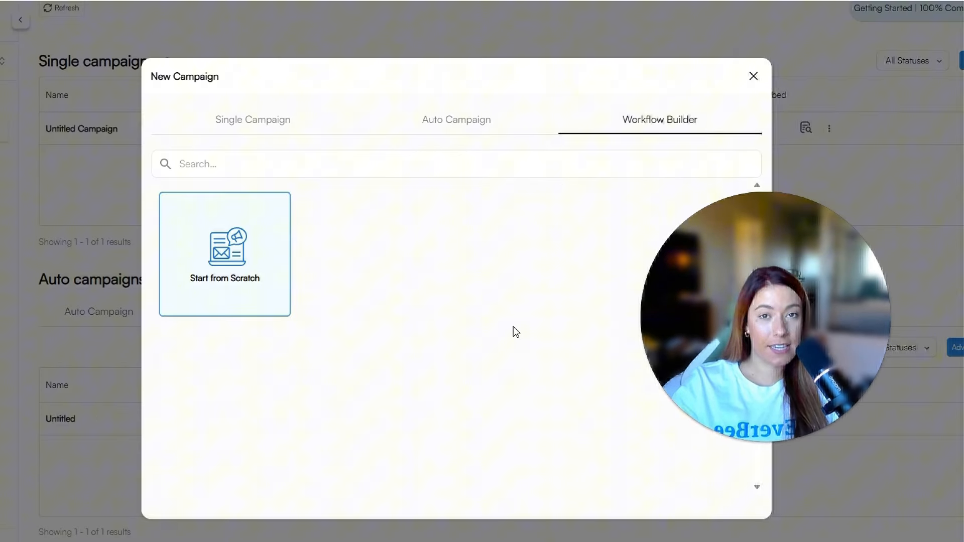
pyautogui.moveTo(203, 290)
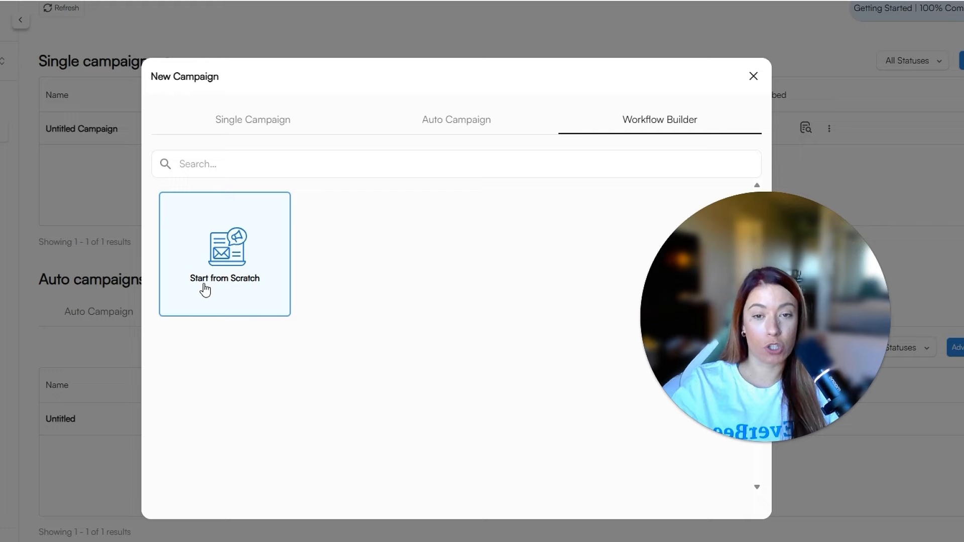
pyautogui.moveTo(665, 126)
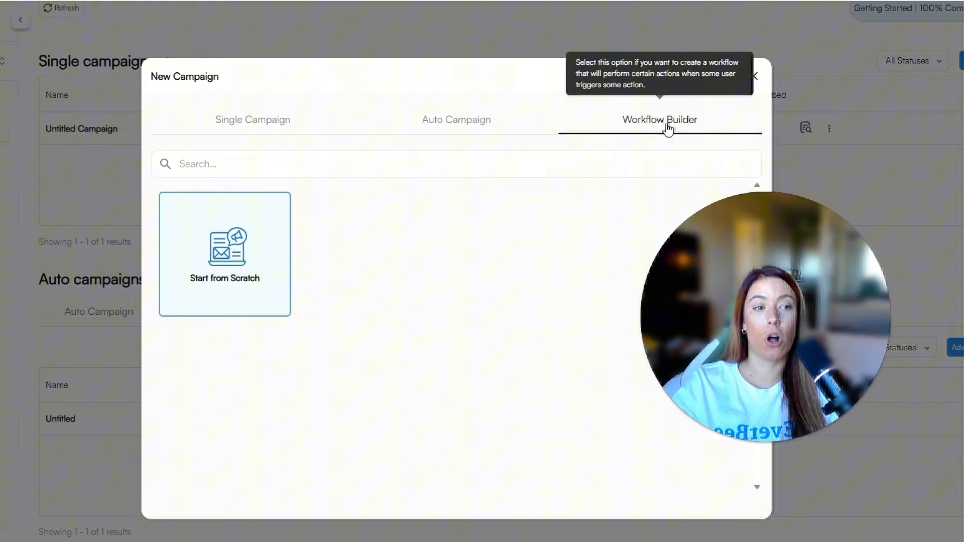
pyautogui.click(224, 255)
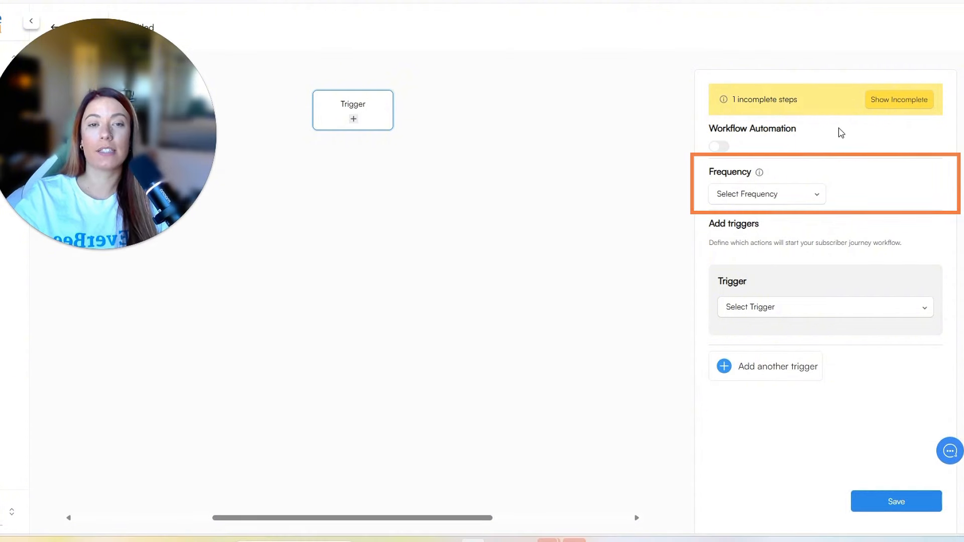
pyautogui.moveTo(759, 172)
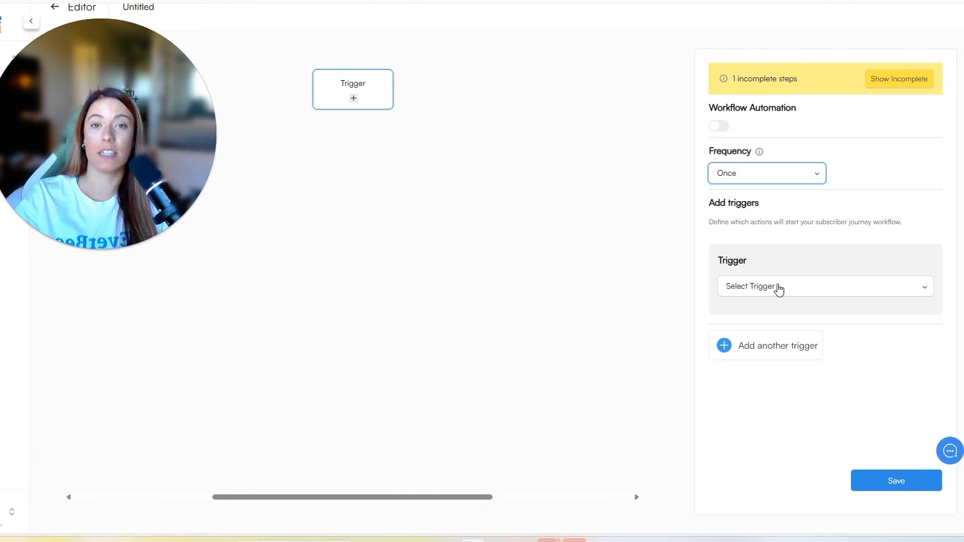
# - Open the Select Trigger dropdown listing 'Join a list' and 'Tag is added'
pyautogui.click(825, 286)
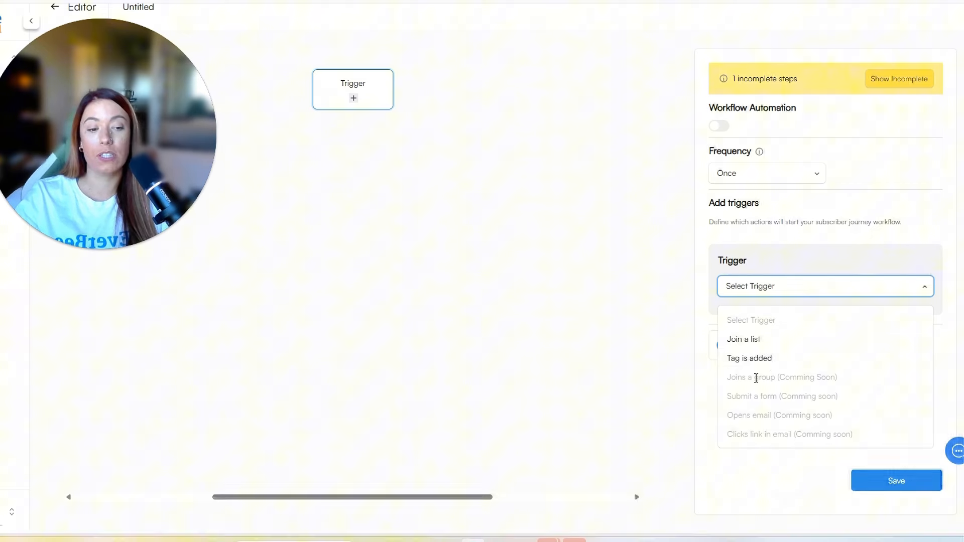
pyautogui.moveTo(766, 402)
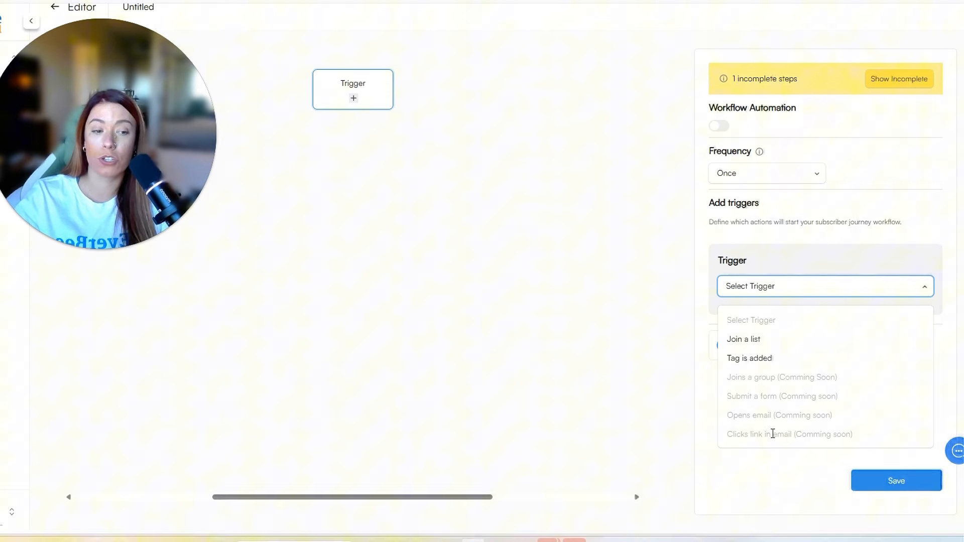
pyautogui.moveTo(763, 348)
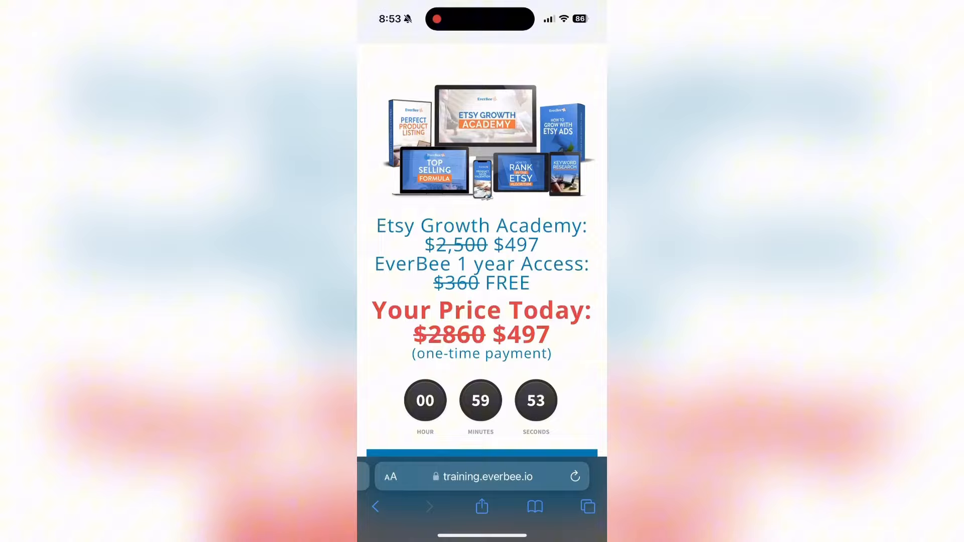
# - Scroll down the sales page toward the customer testimonials
pyautogui.scroll(-3)
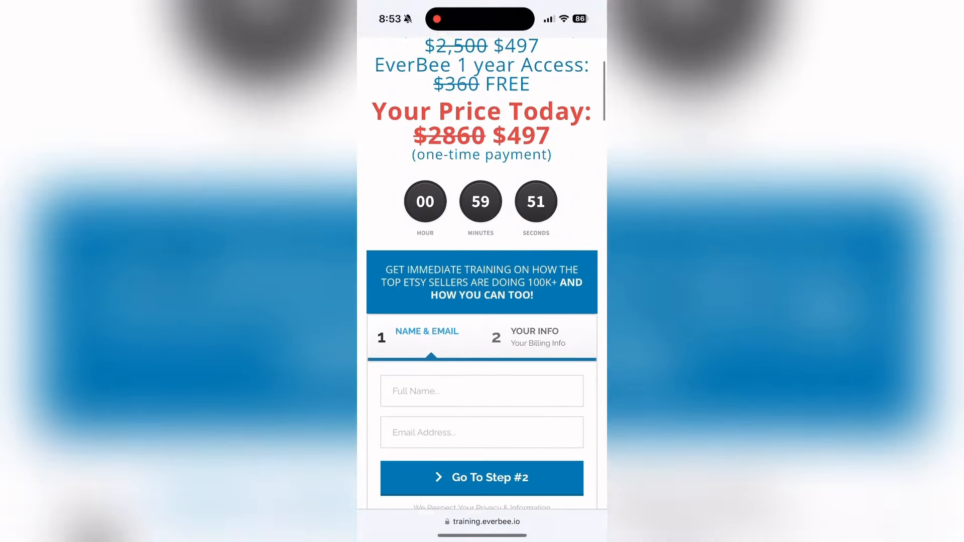
pyautogui.scroll(-3)
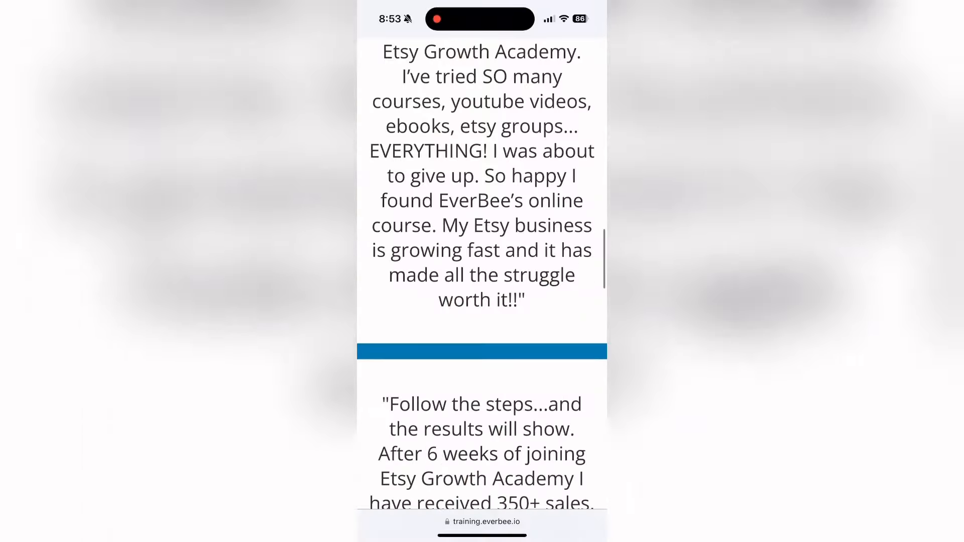
pyautogui.scroll(-3)
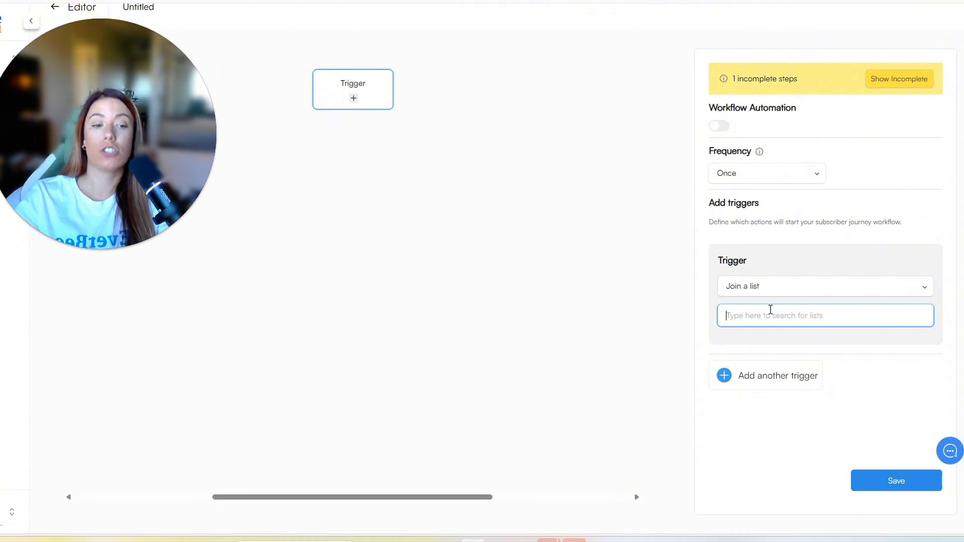
# - Pick Prospects as the trigger list, add then remove Past Customers, and save
pyautogui.write('Prospects')
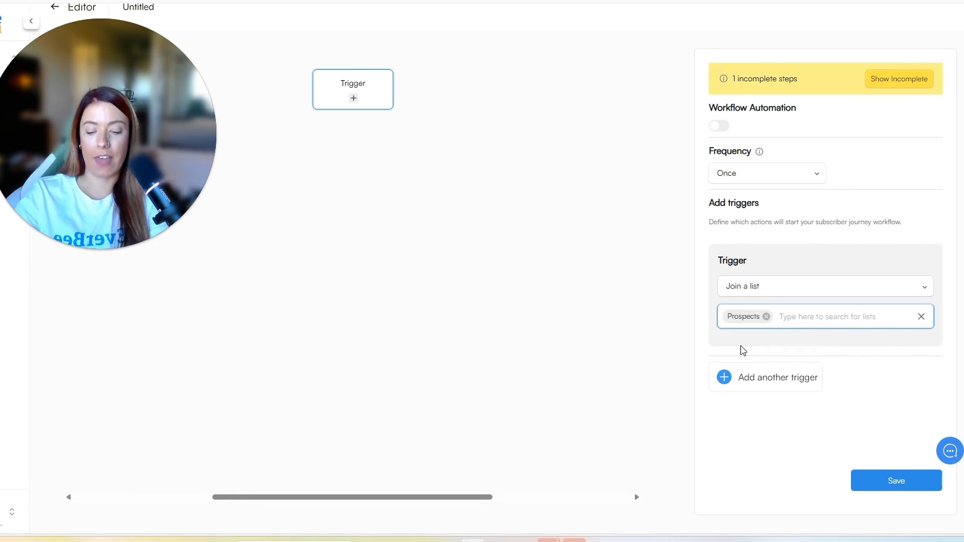
pyautogui.write('Pas')
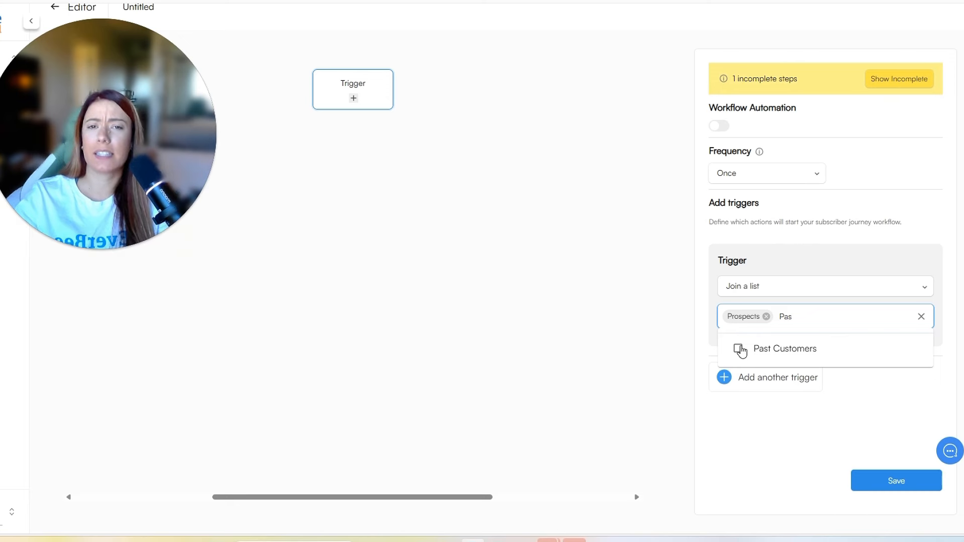
pyautogui.click(785, 349)
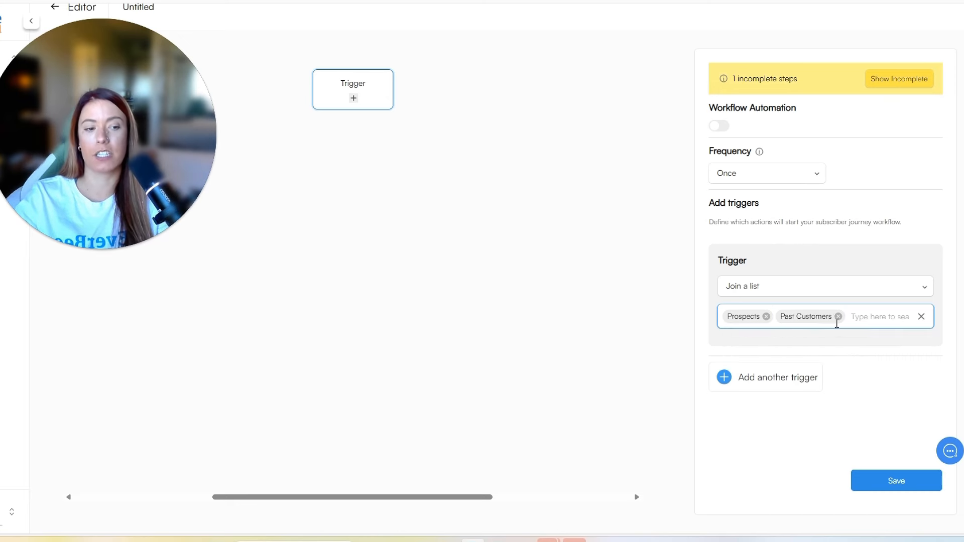
pyautogui.click(838, 317)
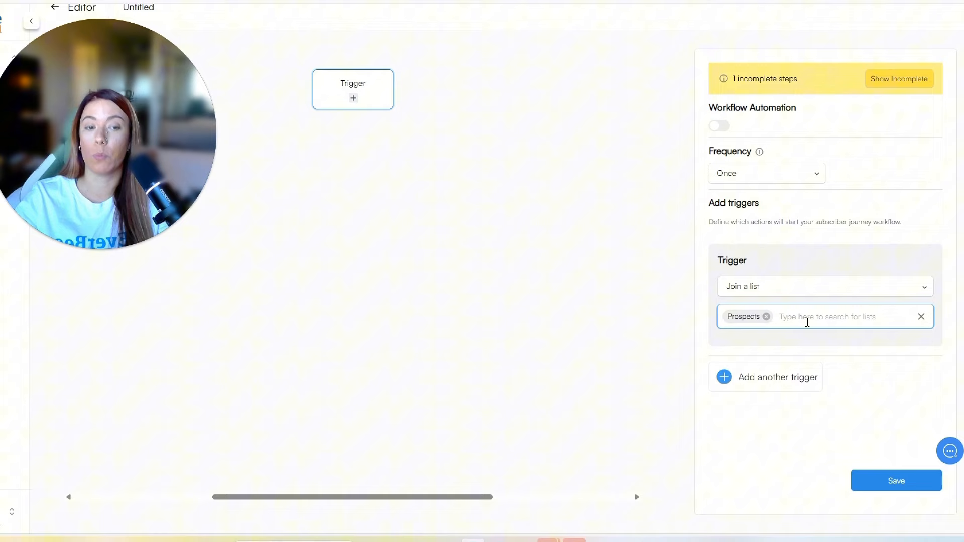
pyautogui.moveTo(793, 384)
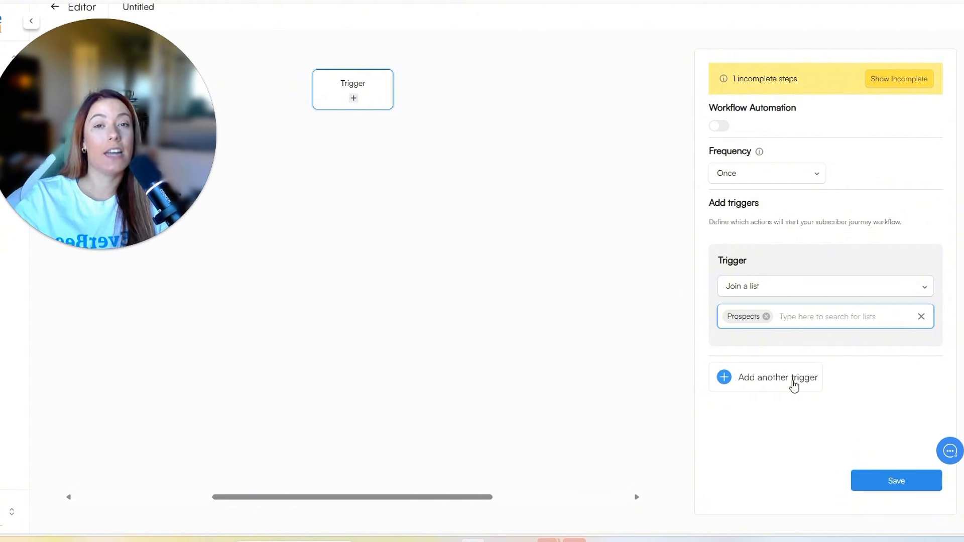
pyautogui.moveTo(873, 296)
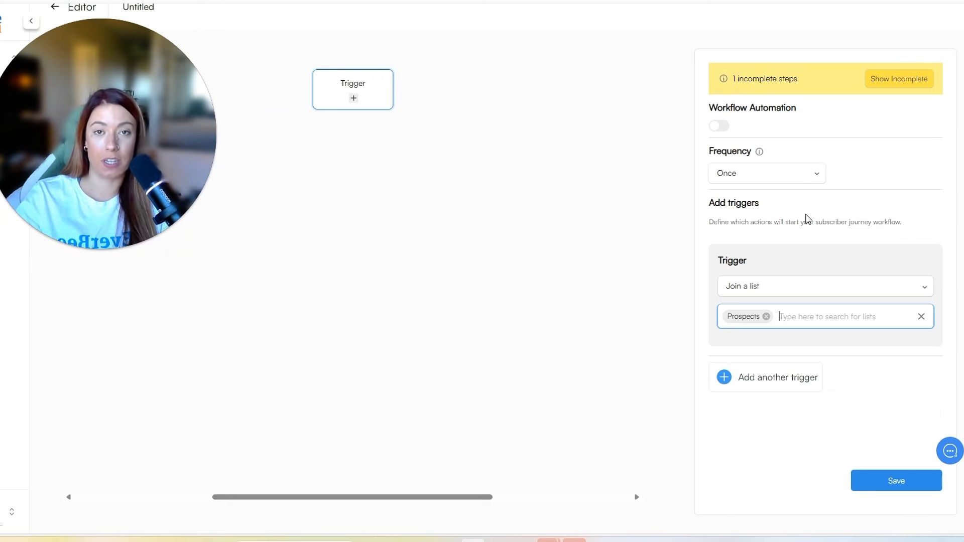
pyautogui.click(896, 480)
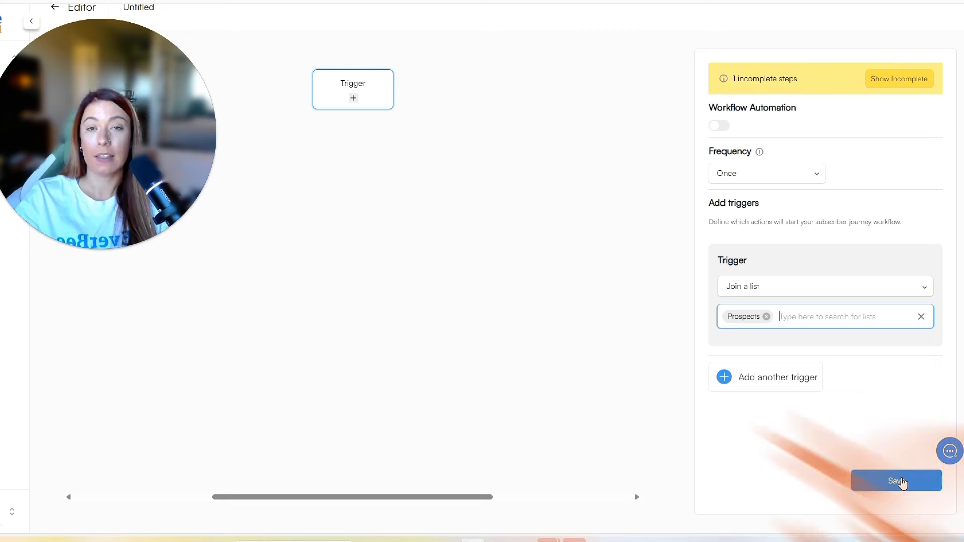
pyautogui.click(896, 481)
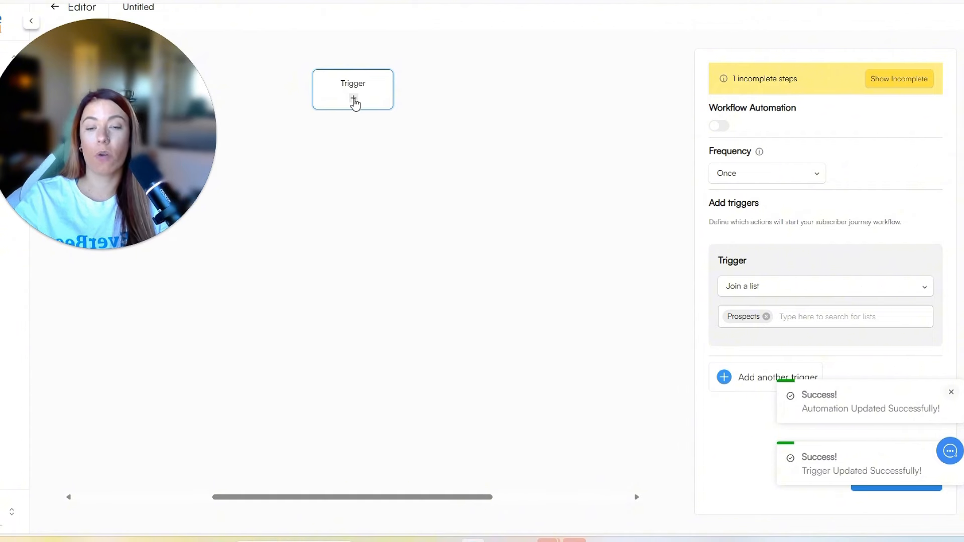
# - Add an Email step under the trigger named 'Welcome to SHOP NAME'
pyautogui.click(352, 98)
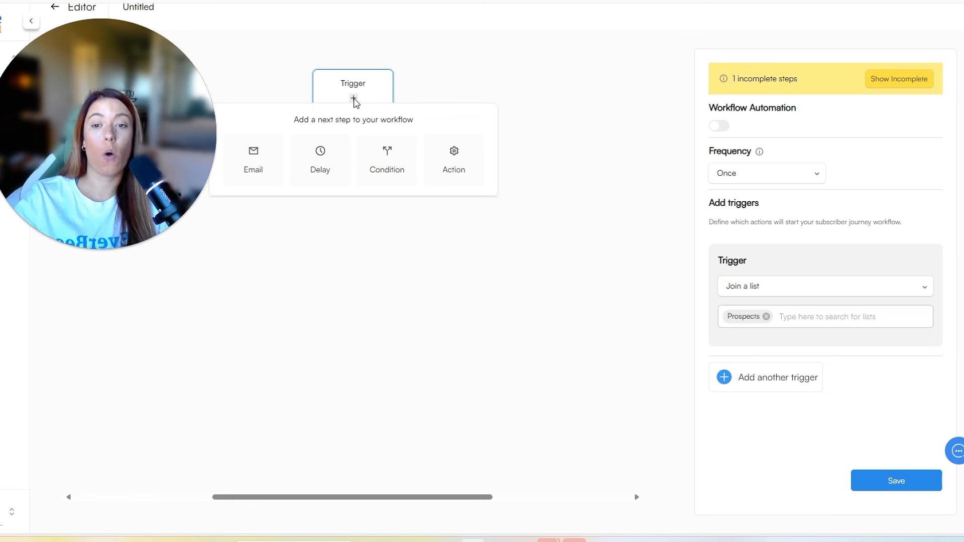
pyautogui.moveTo(267, 162)
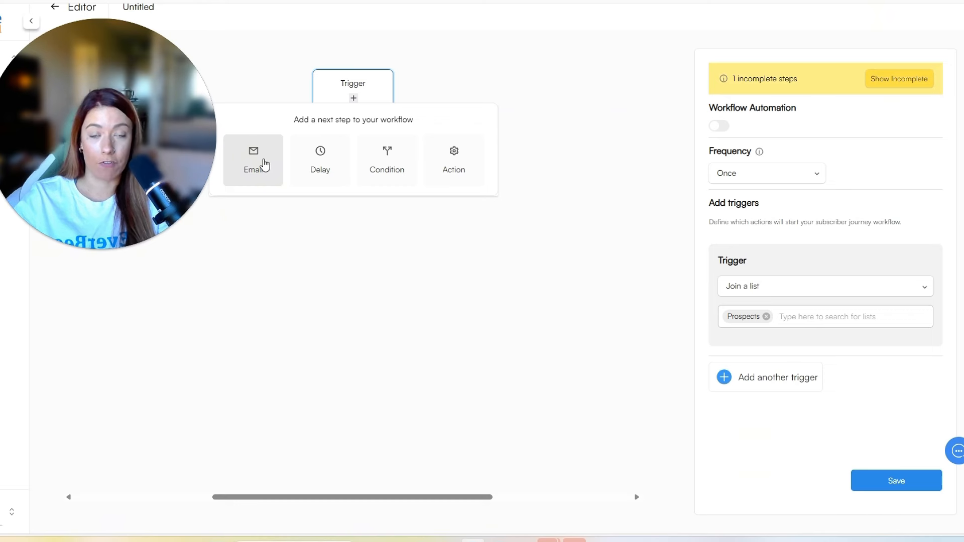
pyautogui.click(253, 159)
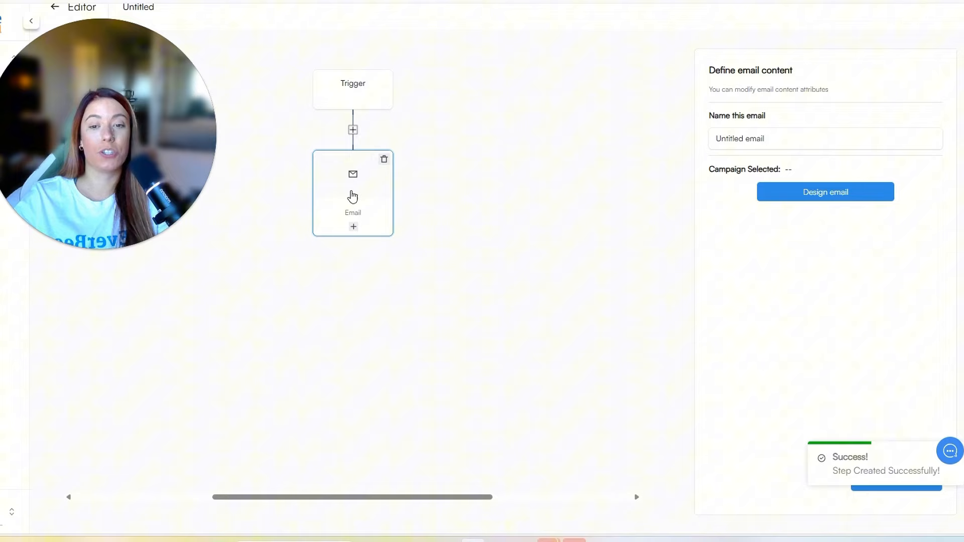
pyautogui.click(825, 139)
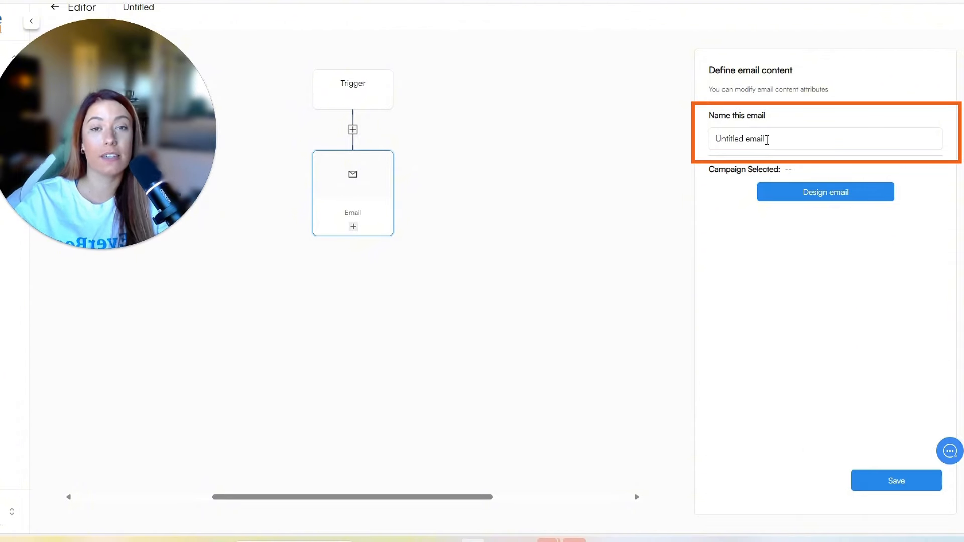
pyautogui.write('Welcome to SHOP NAME')
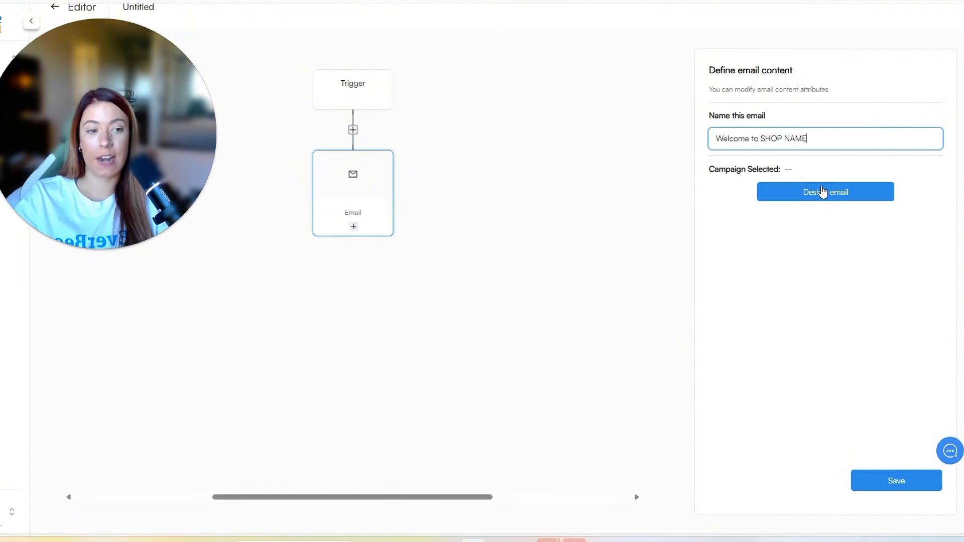
# - Design the email from the welcome_1 template, add a Button below the products, and save
pyautogui.click(825, 192)
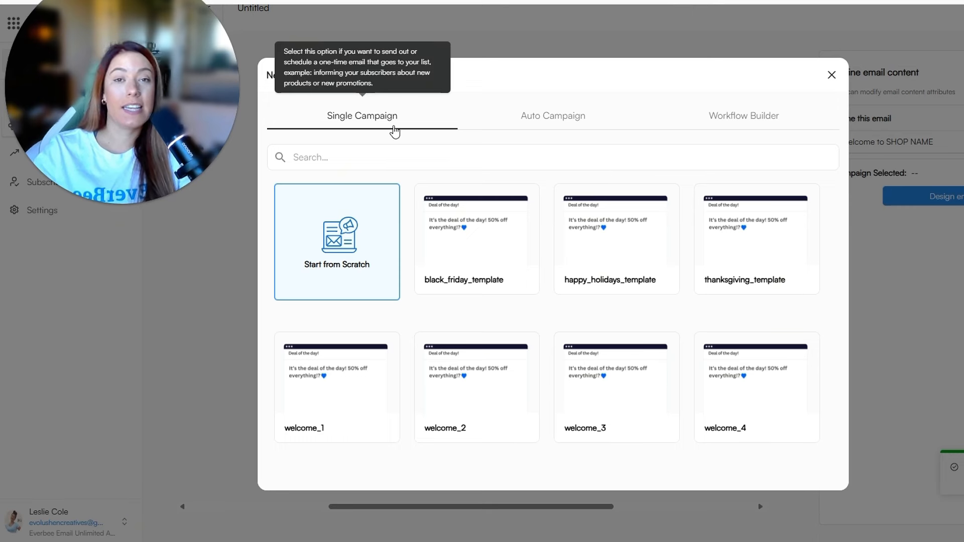
pyautogui.moveTo(357, 254)
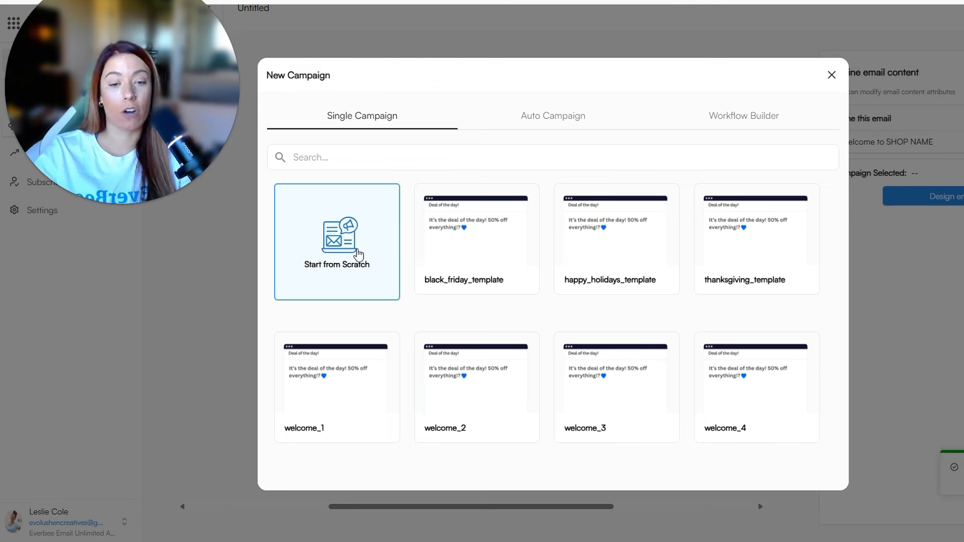
pyautogui.moveTo(696, 364)
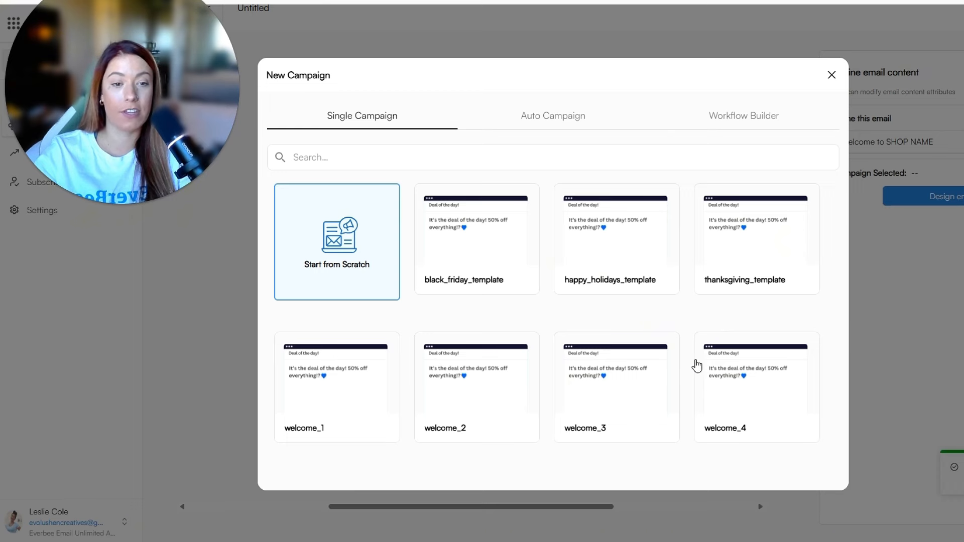
pyautogui.moveTo(340, 408)
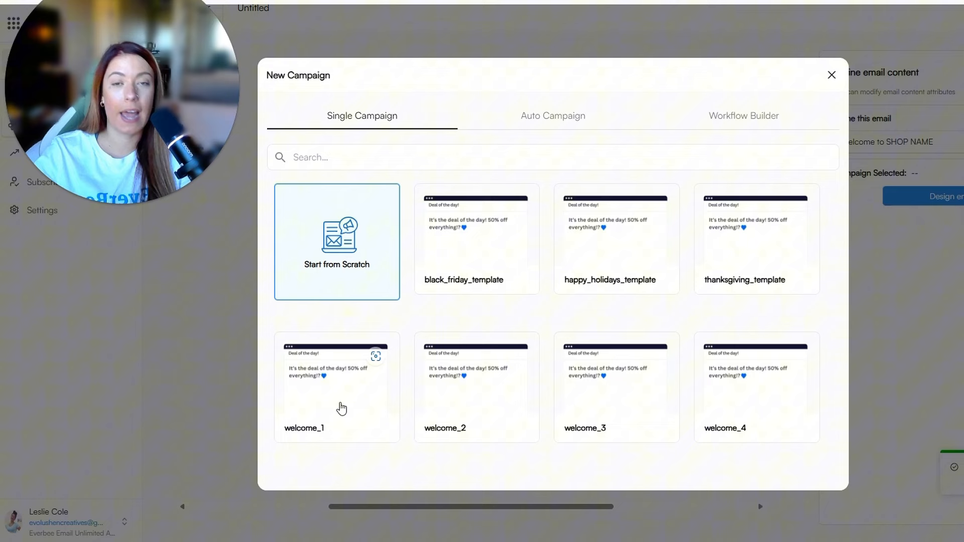
pyautogui.moveTo(339, 386)
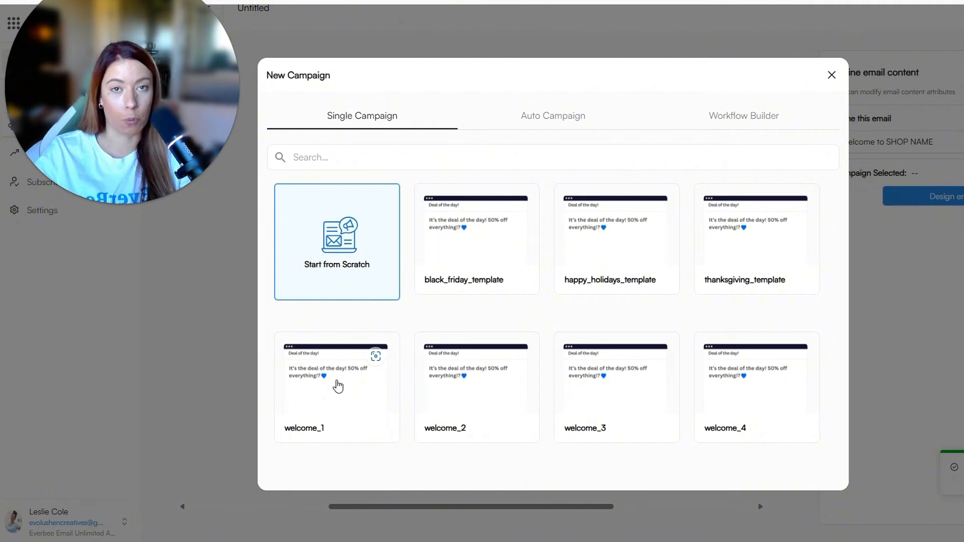
pyautogui.click(337, 387)
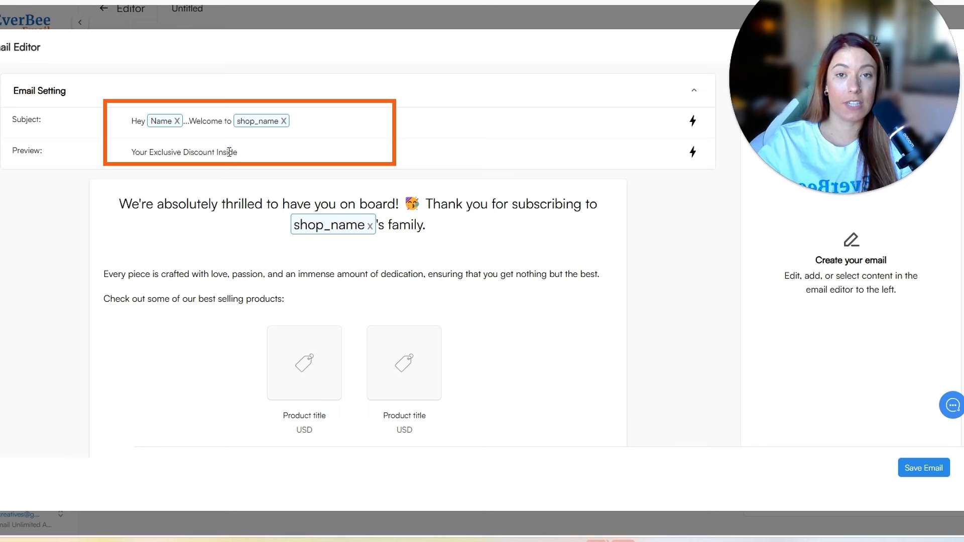
pyautogui.click(402, 196)
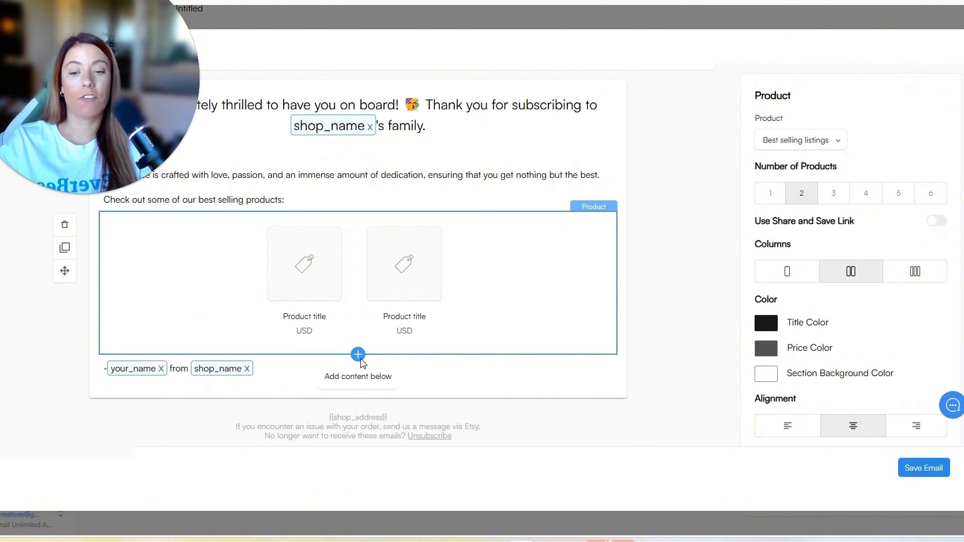
pyautogui.click(358, 354)
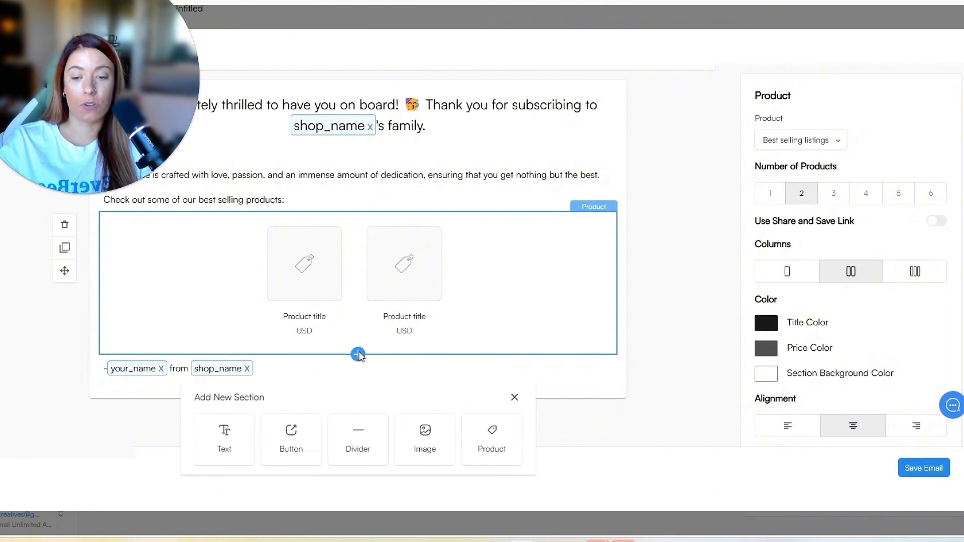
pyautogui.click(291, 439)
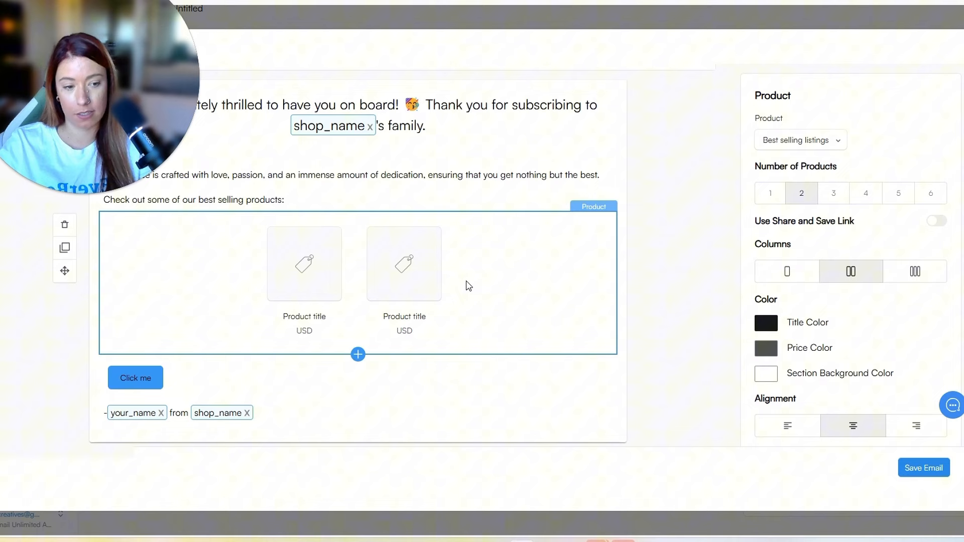
pyautogui.click(923, 468)
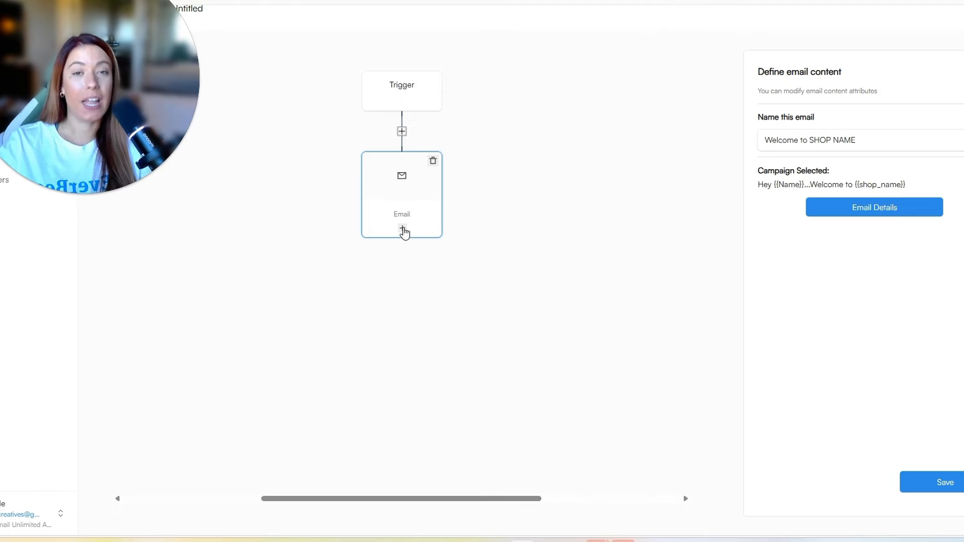
# - Insert a Delay step beneath the welcome email node
pyautogui.click(401, 229)
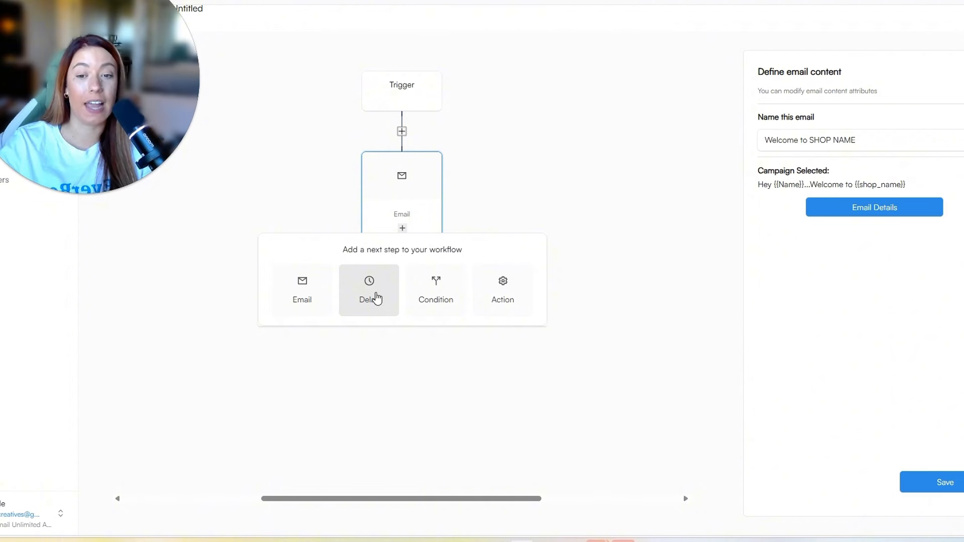
pyautogui.click(368, 289)
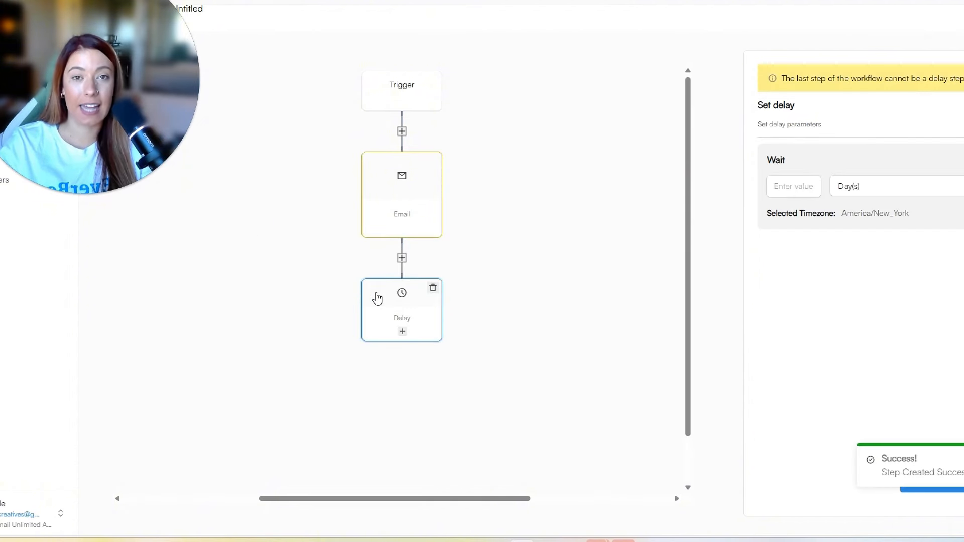
# - Enter a 24 Hour(s) wait on the delay step and save it
pyautogui.click(794, 187)
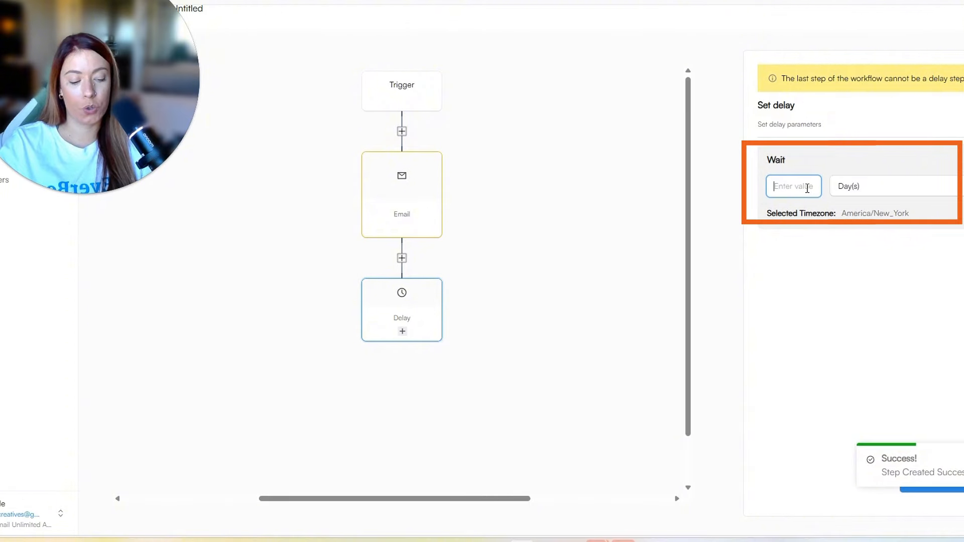
pyautogui.click(896, 185)
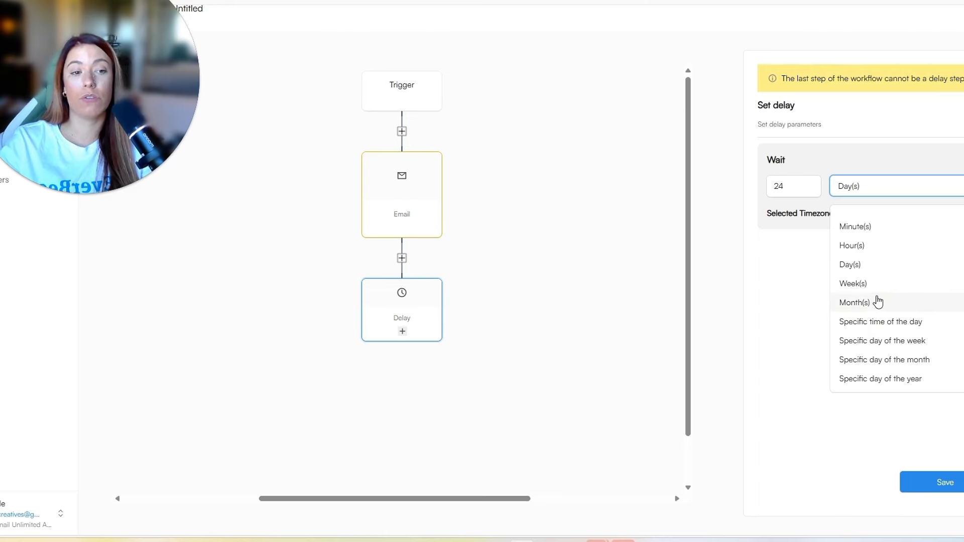
pyautogui.moveTo(873, 284)
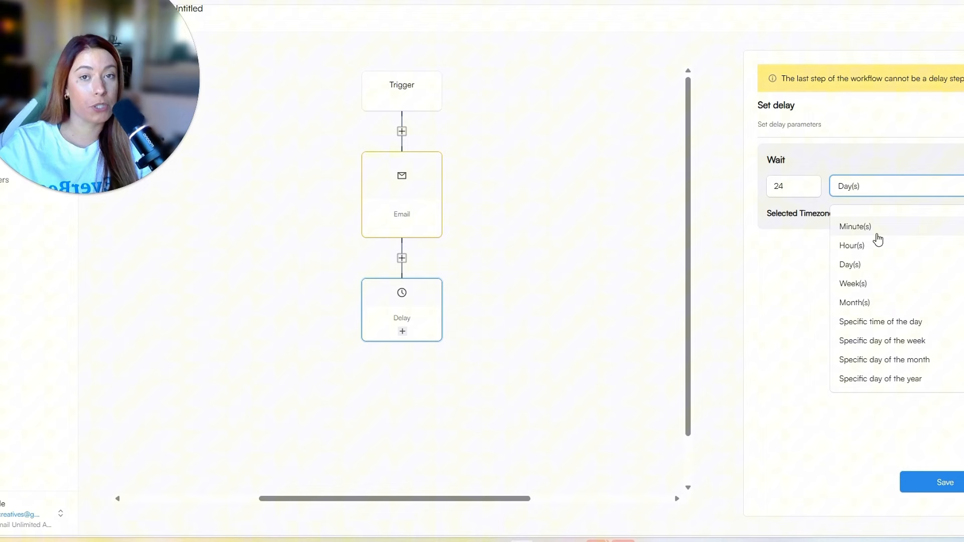
pyautogui.click(851, 245)
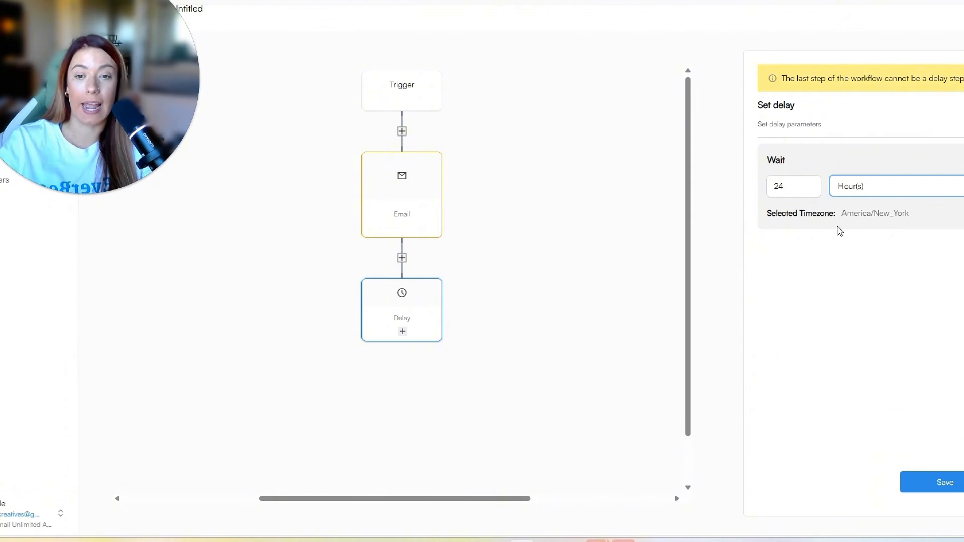
pyautogui.click(944, 482)
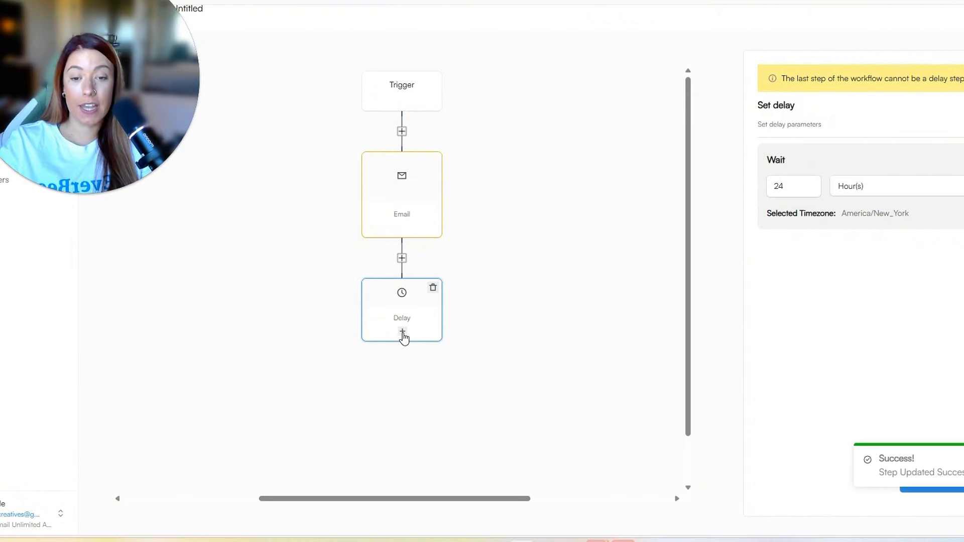
pyautogui.click(401, 333)
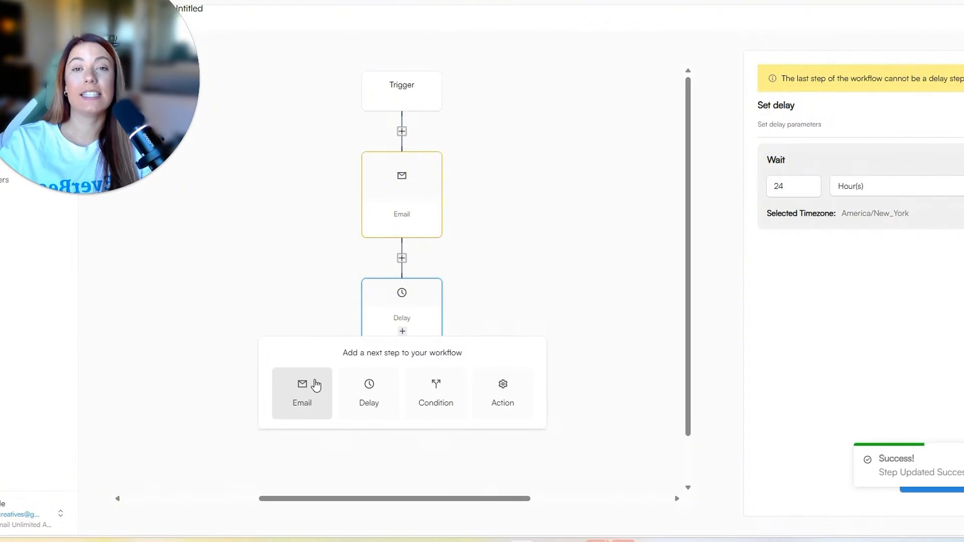
# - Add an email after the 24-hour delay, name it 'Welcome Email 2', and preview its content
pyautogui.click(302, 393)
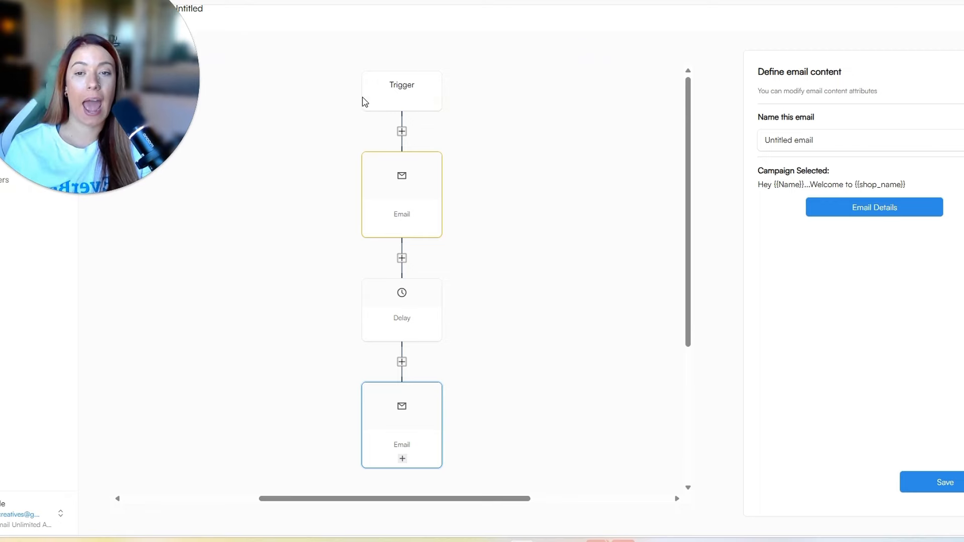
pyautogui.moveTo(407, 77)
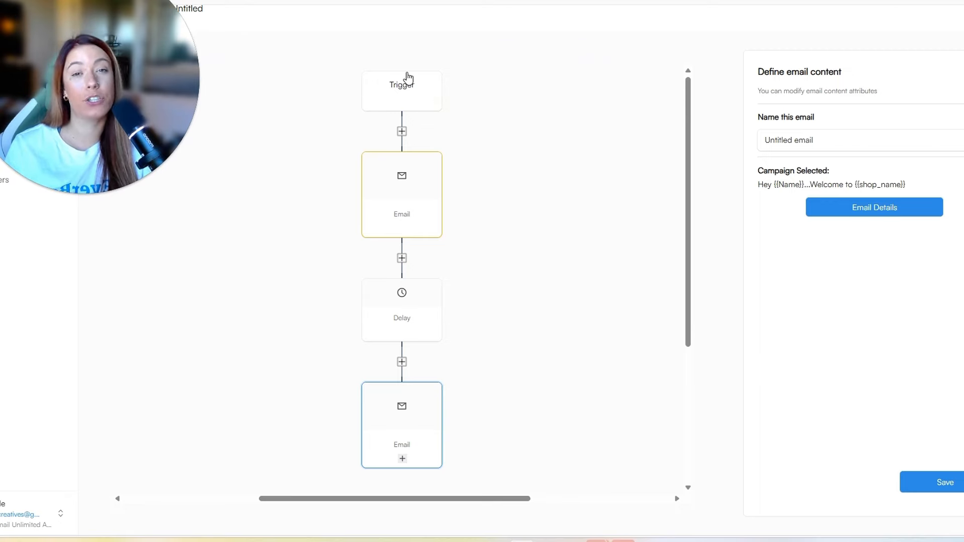
pyautogui.moveTo(415, 183)
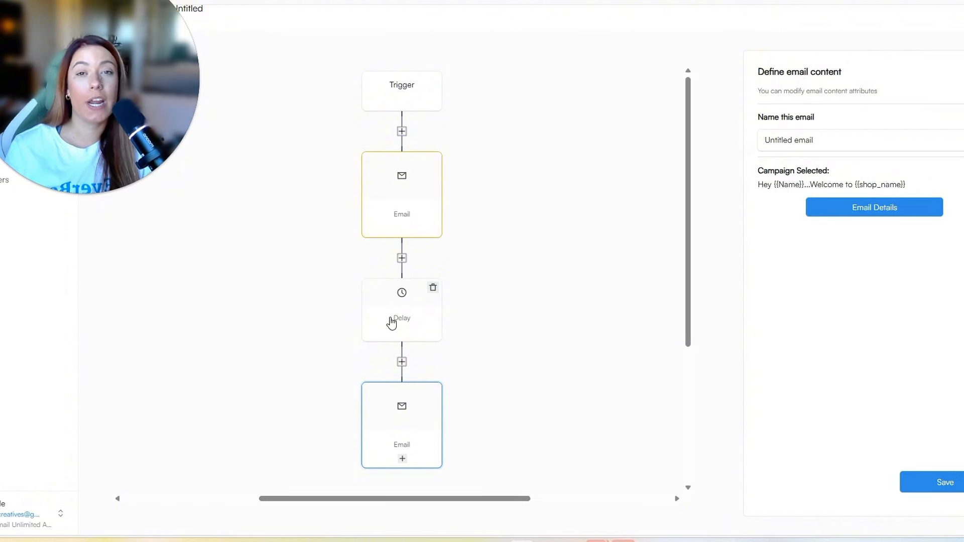
pyautogui.scroll(-3)
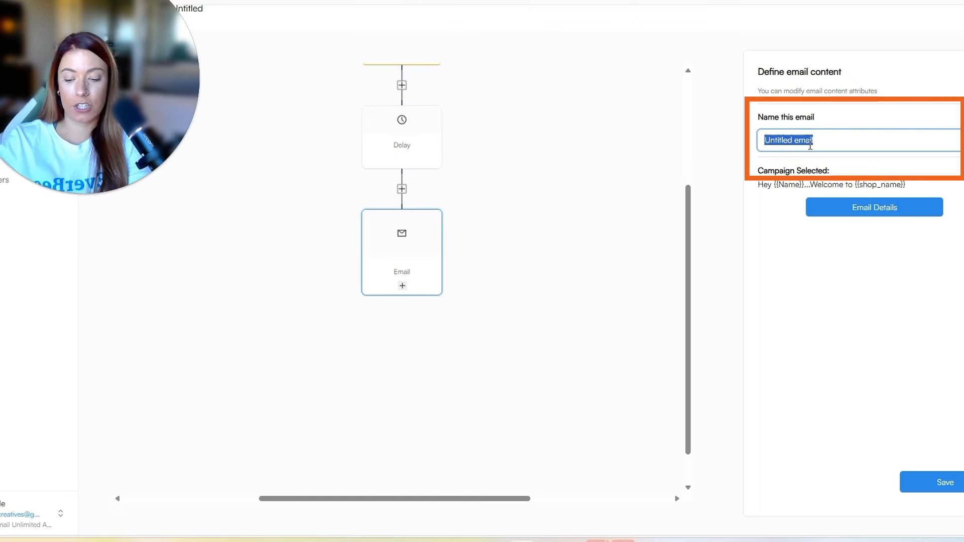
pyautogui.write('Welcome Email')
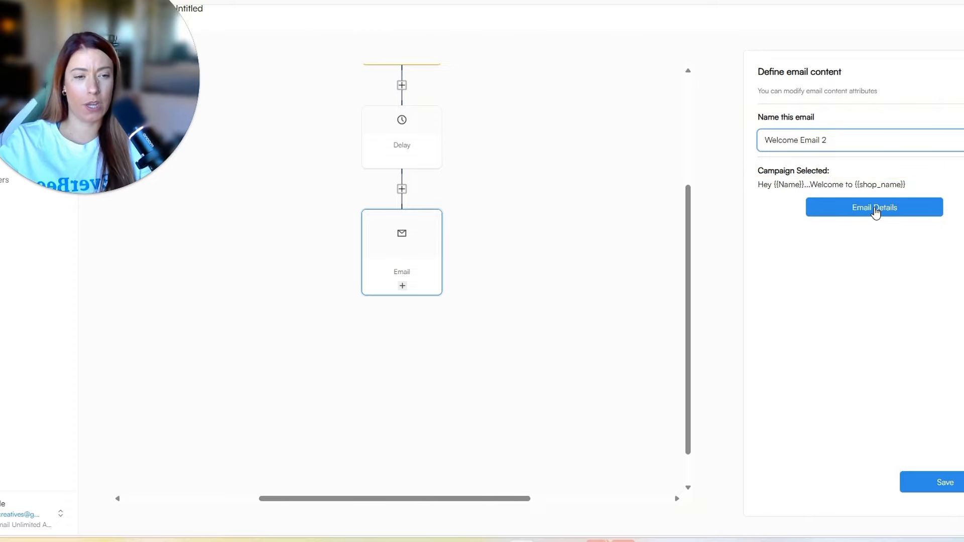
pyautogui.click(874, 207)
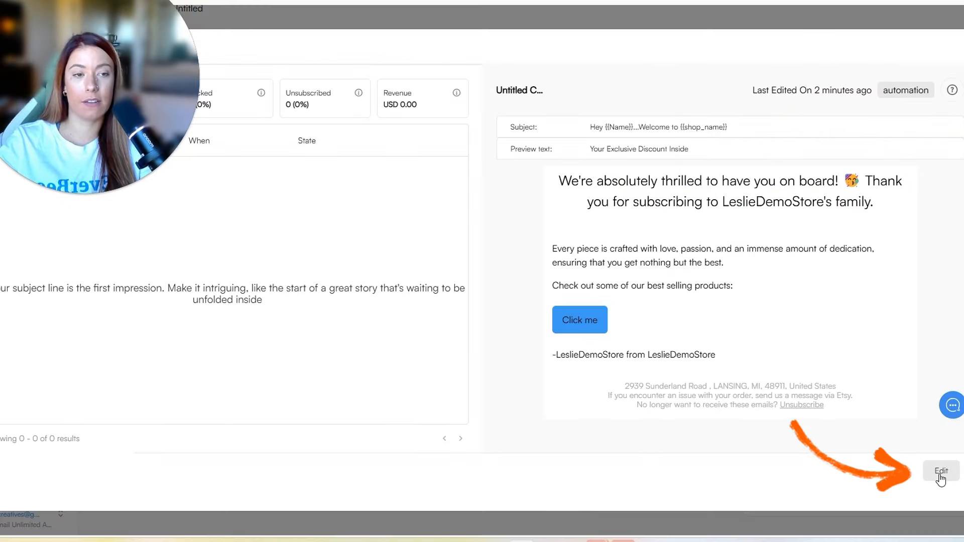
pyautogui.click(941, 471)
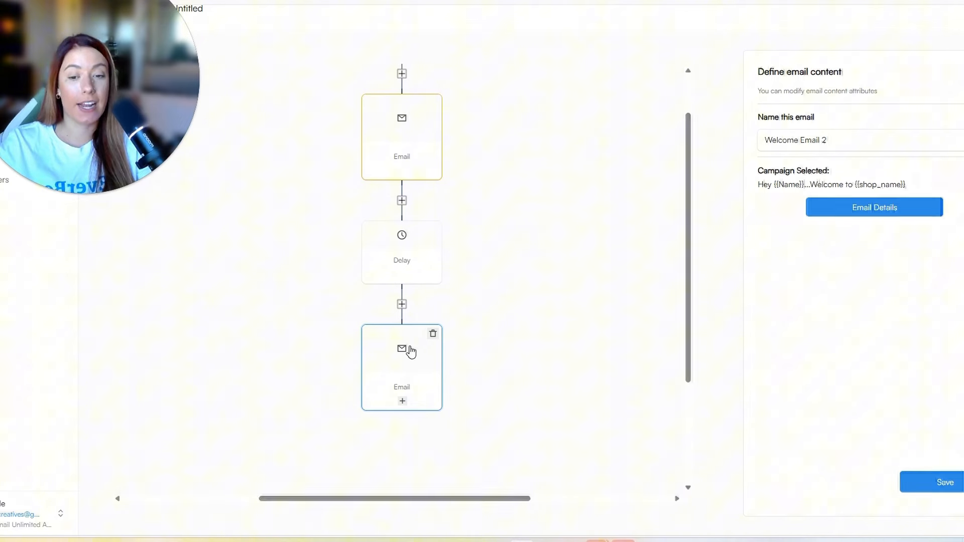
pyautogui.moveTo(516, 286)
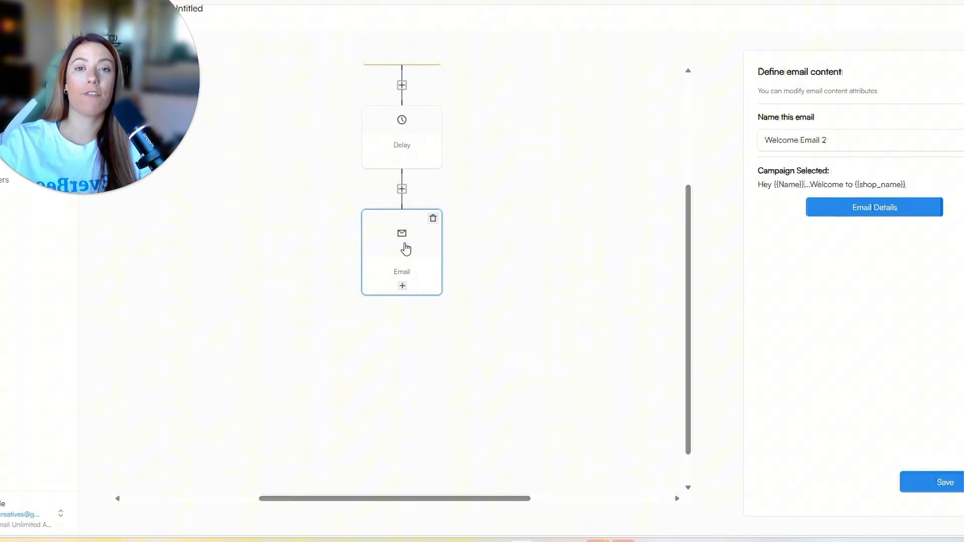
pyautogui.moveTo(422, 203)
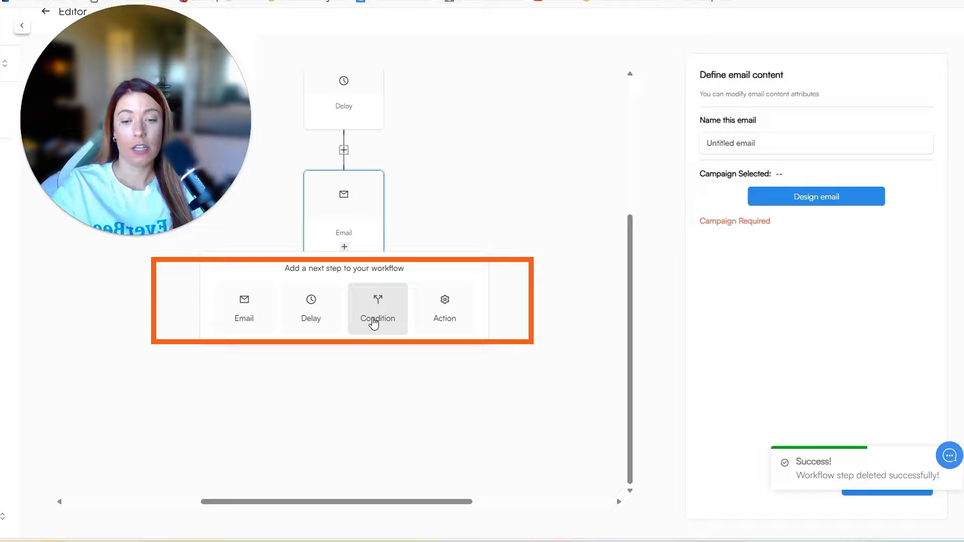
# - Add a condition after Welcome Email 2 checking that List is Prospects, and save it
pyautogui.click(378, 308)
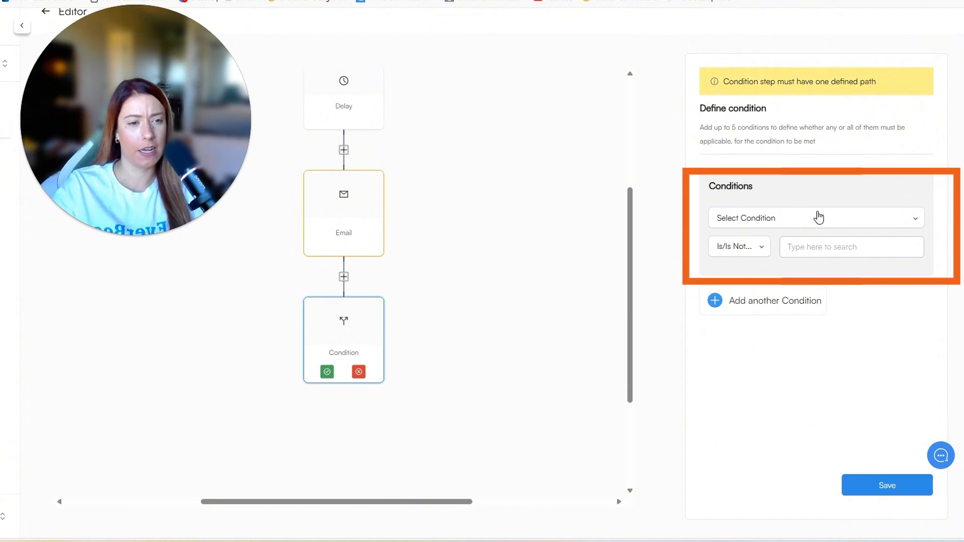
pyautogui.click(816, 218)
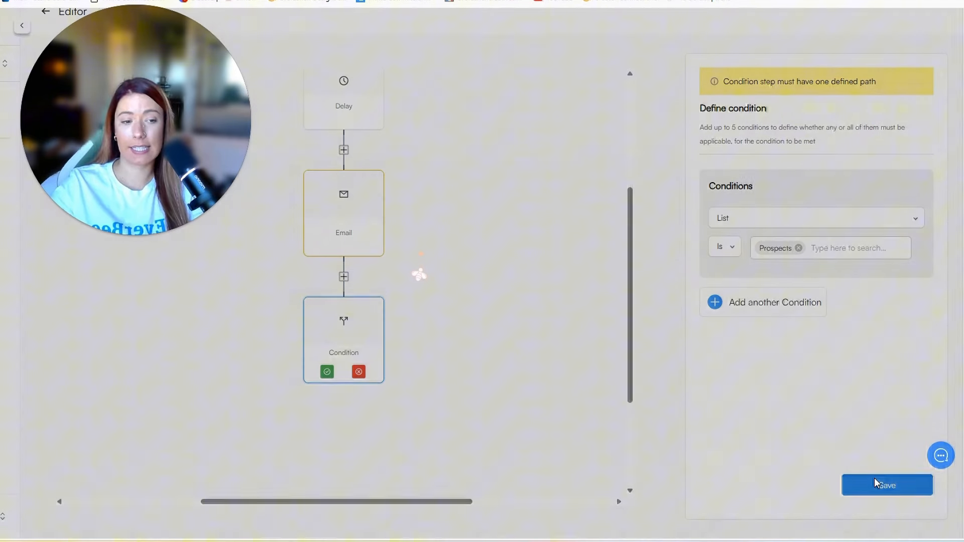
pyautogui.click(327, 372)
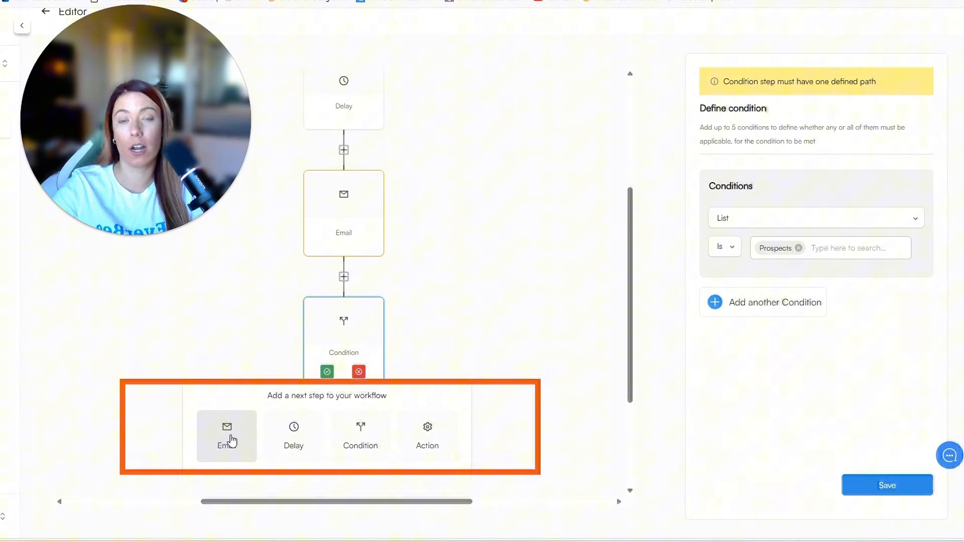
# - Put an email on the Prospects condition's yes branch and an action on its no branch
pyautogui.click(227, 433)
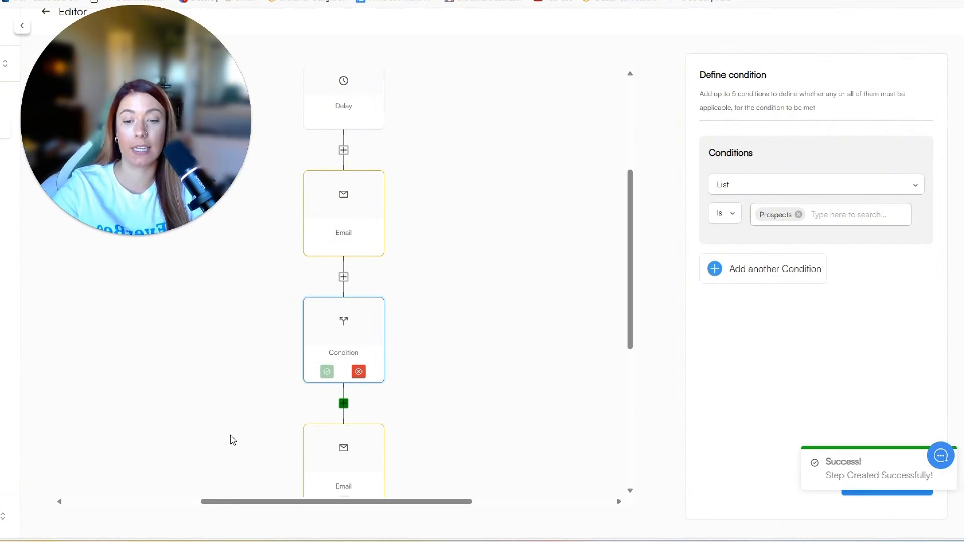
pyautogui.click(344, 403)
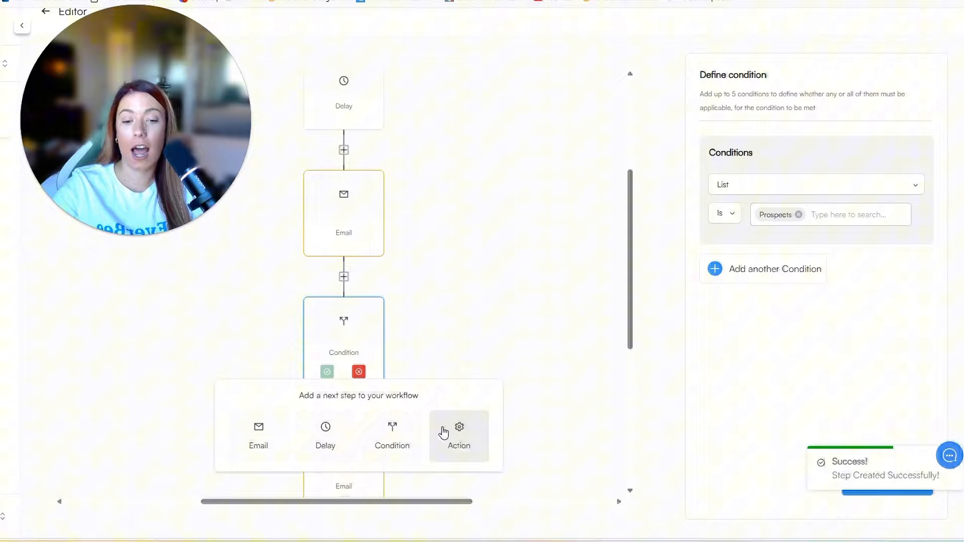
pyautogui.click(458, 436)
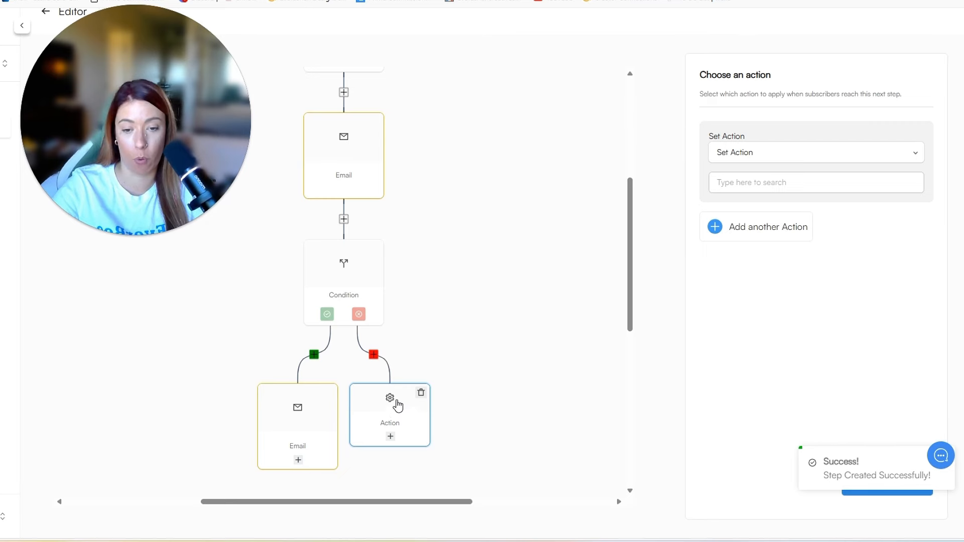
pyautogui.click(816, 152)
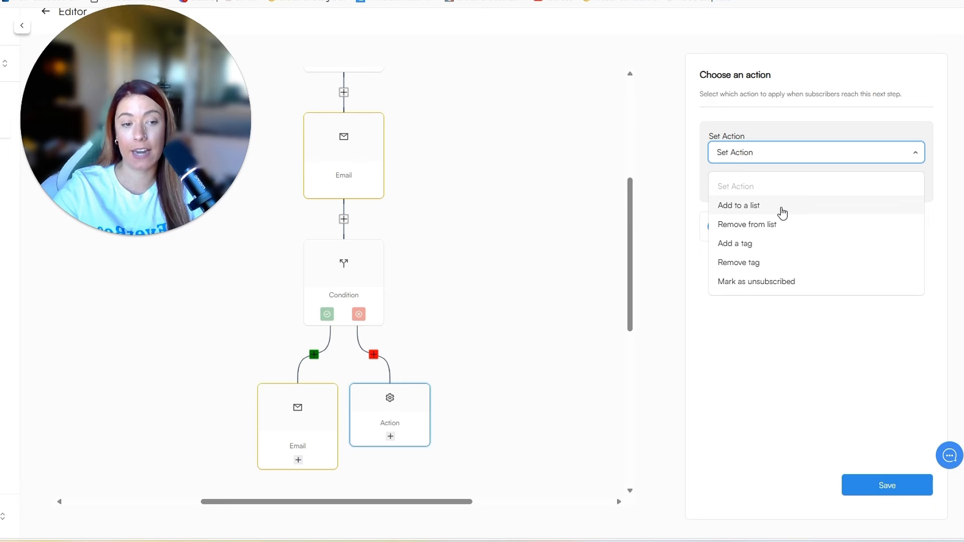
pyautogui.moveTo(778, 250)
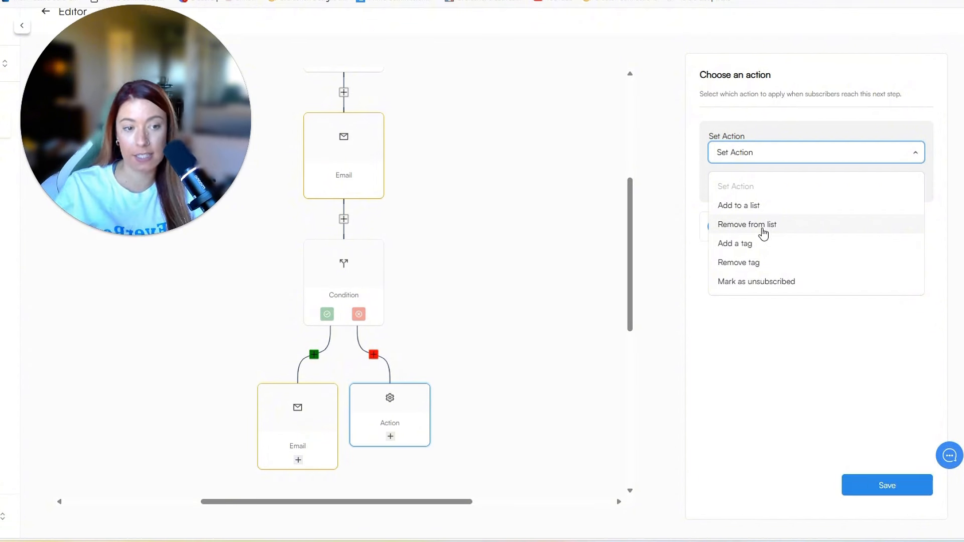
# - Set the no-path action to add a newly created 'Digital Products' tag, and save it
pyautogui.click(734, 243)
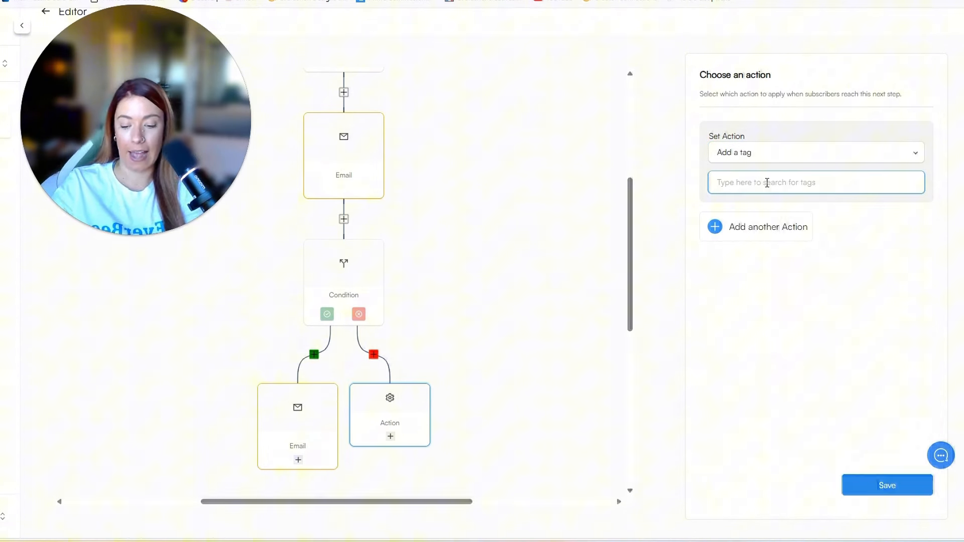
pyautogui.write('Digital Products')
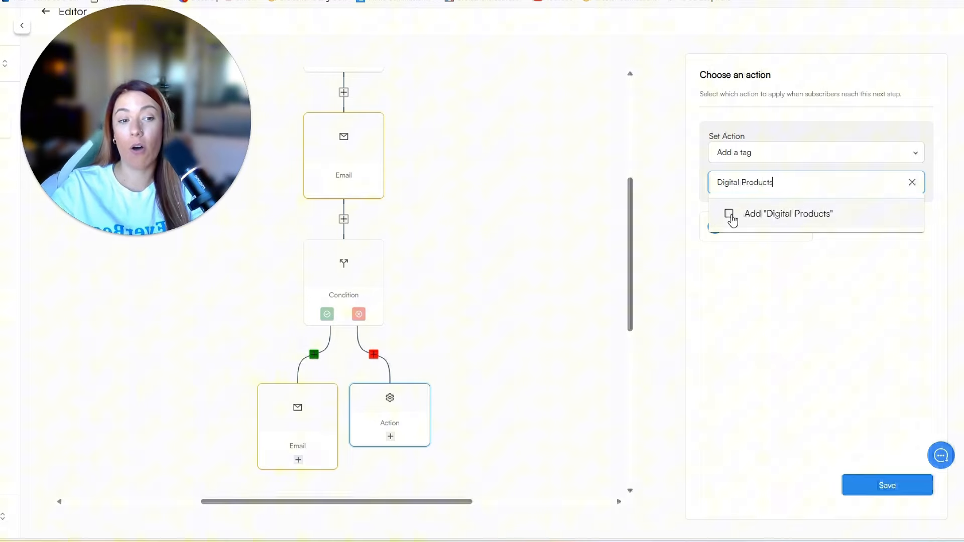
pyautogui.click(788, 214)
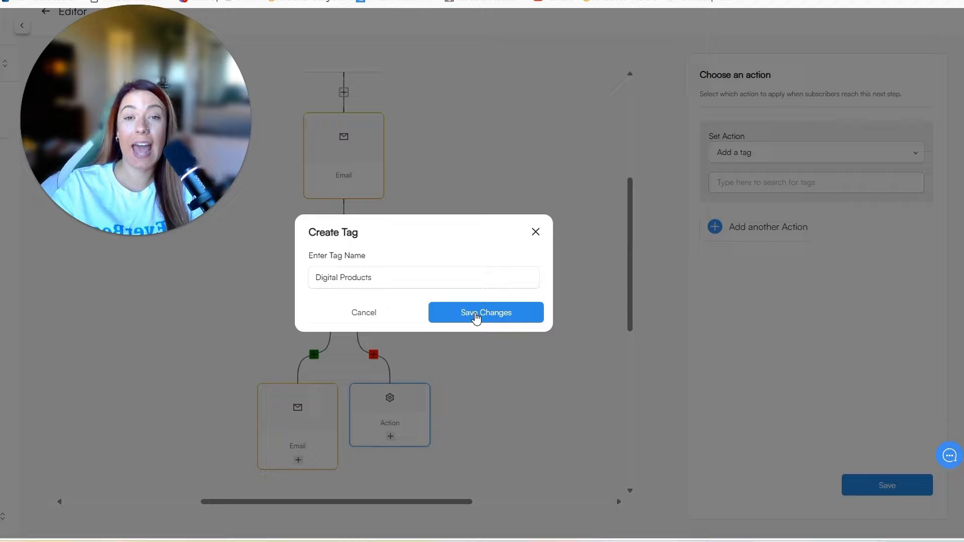
pyautogui.click(485, 312)
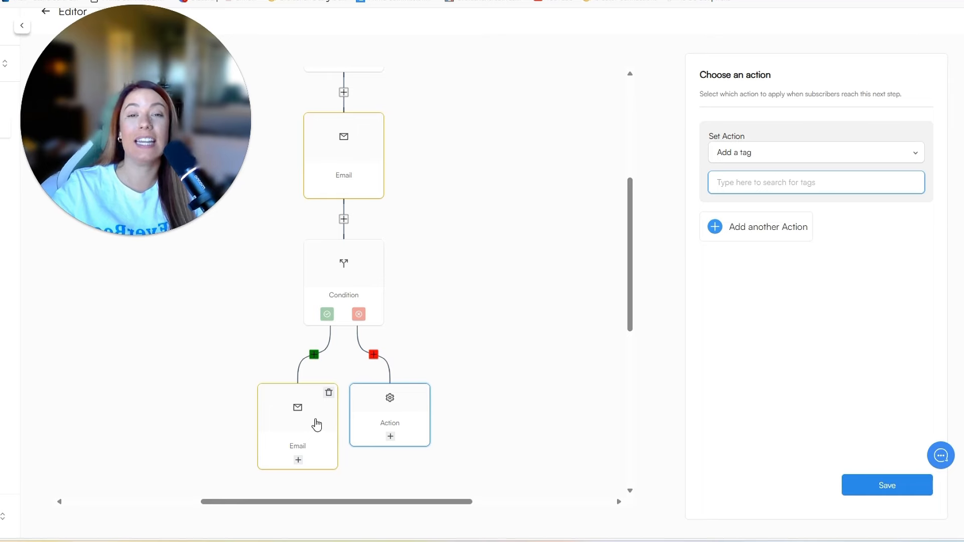
pyautogui.click(886, 485)
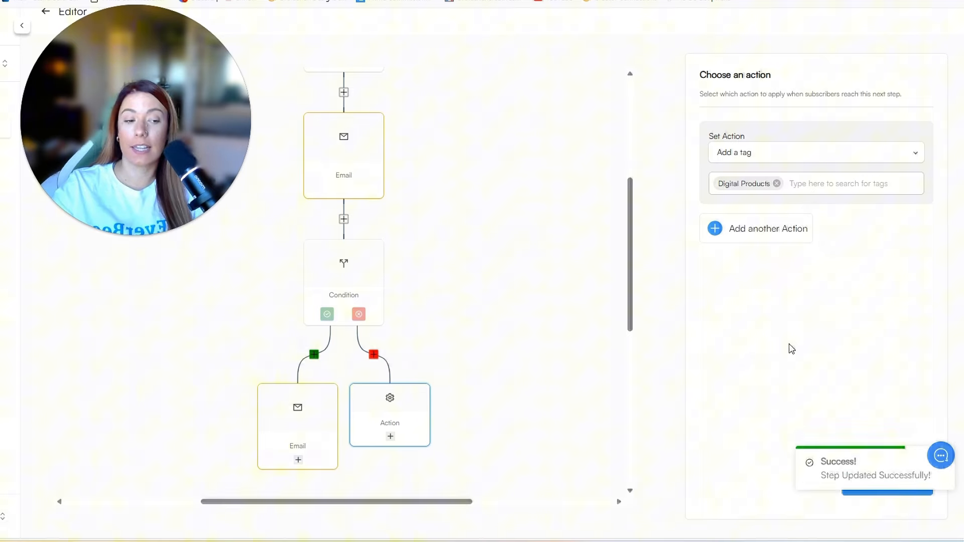
pyautogui.moveTo(371, 394)
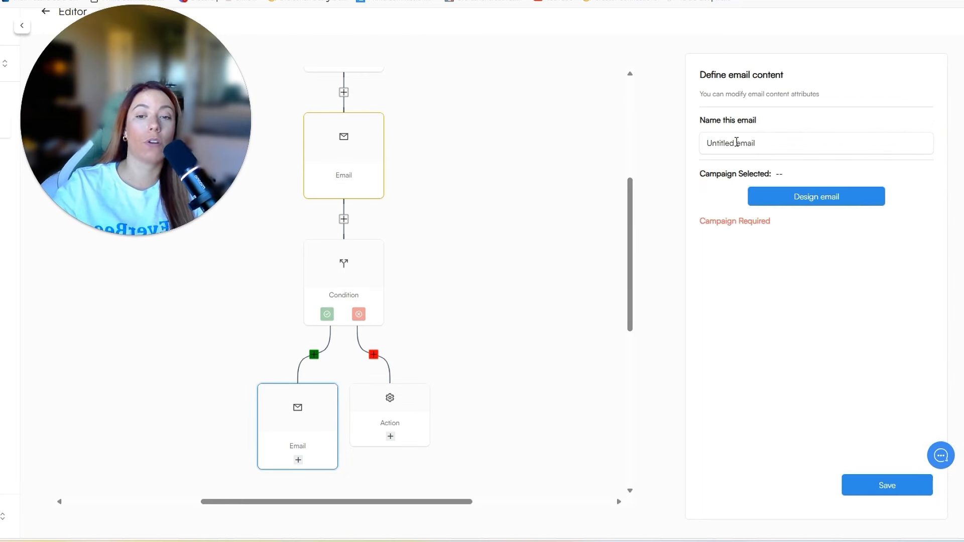
# - Add a delay step below the yes-branch email
pyautogui.scroll(-3)
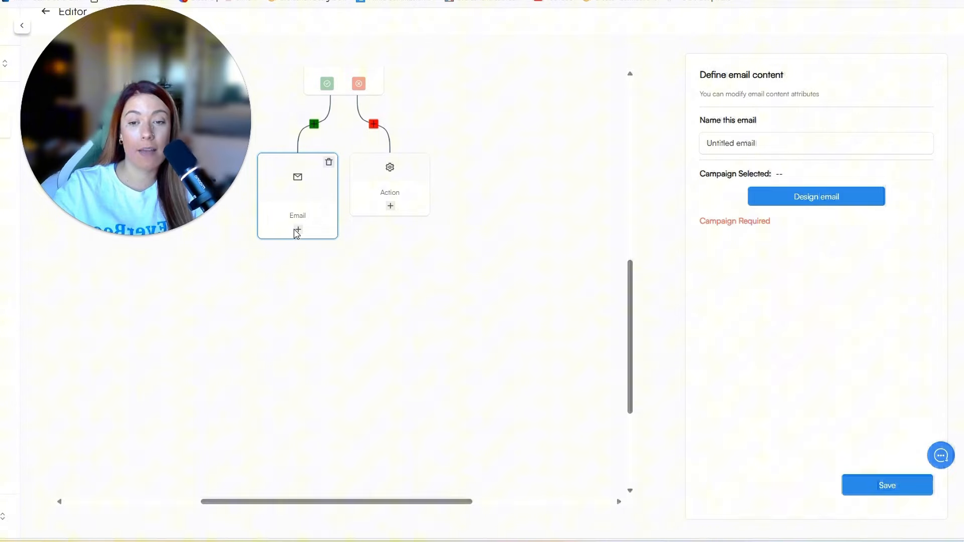
pyautogui.click(296, 229)
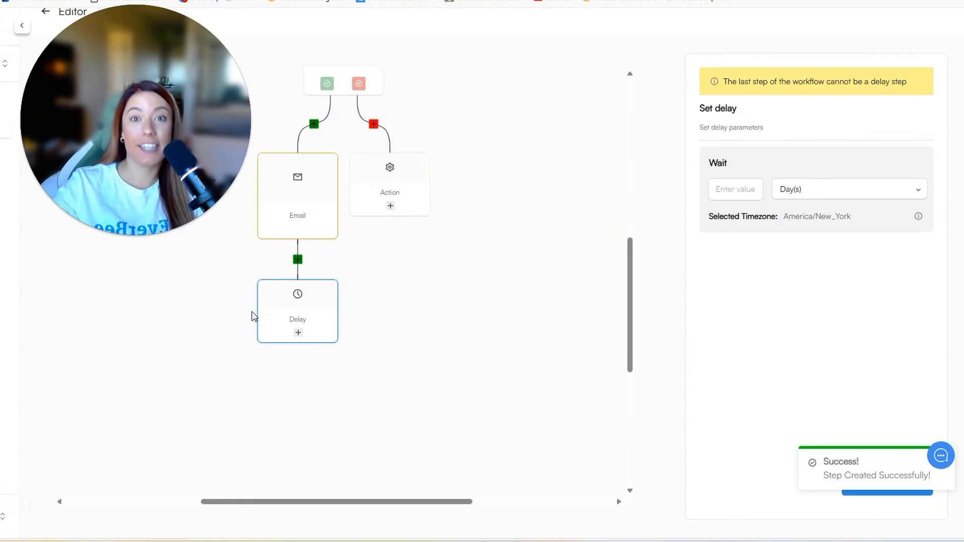